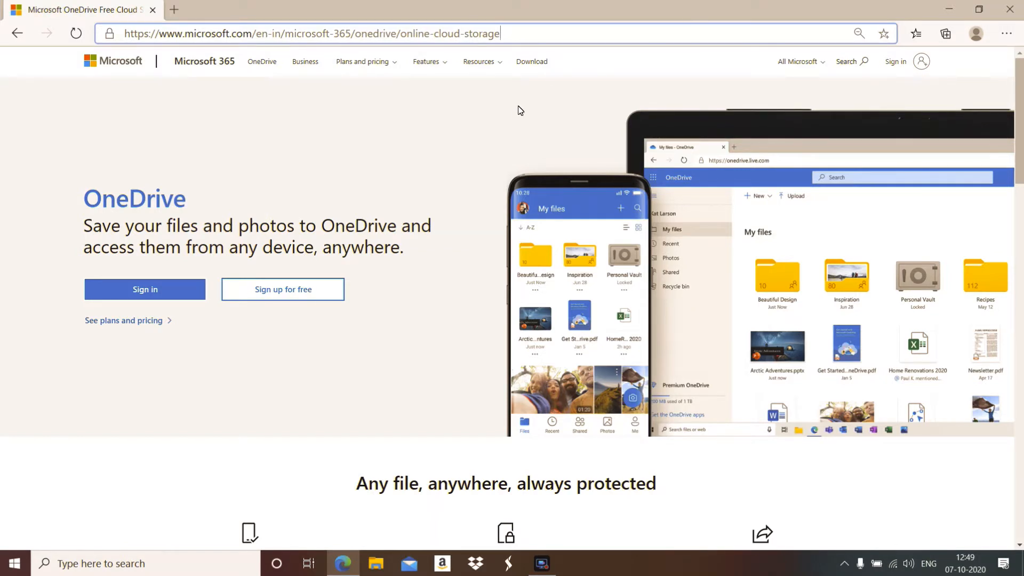
pyautogui.moveTo(518, 114)
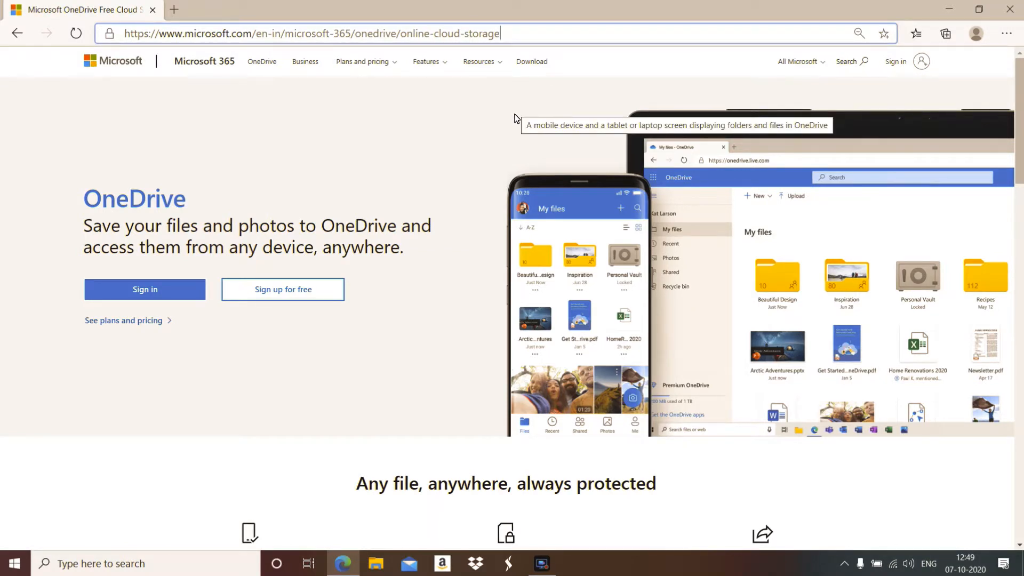
# Step: Scroll the OneDrive page down to the 'Any file, anywhere, always protected' section
pyautogui.scroll(-3)
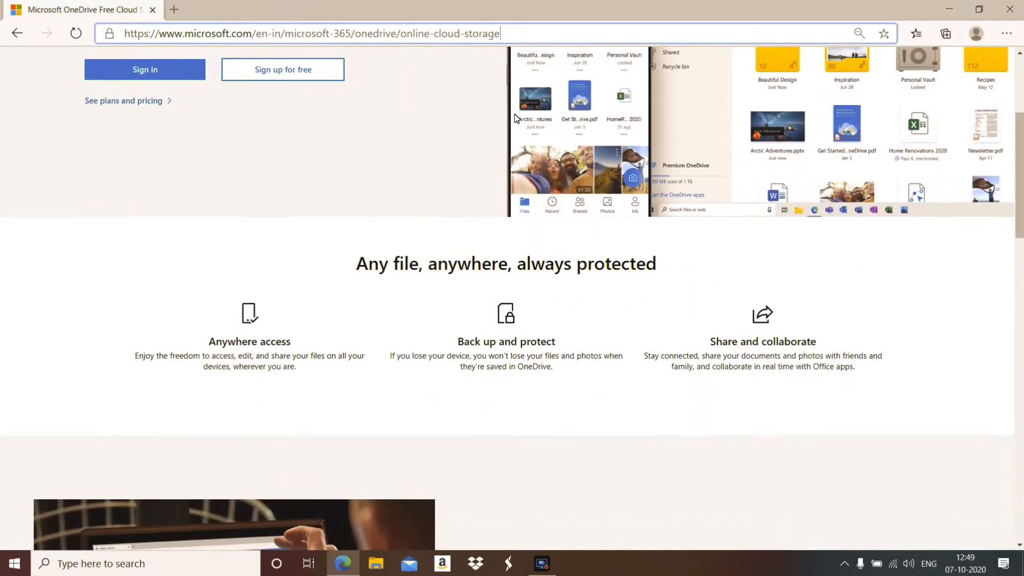
pyautogui.scroll(-3)
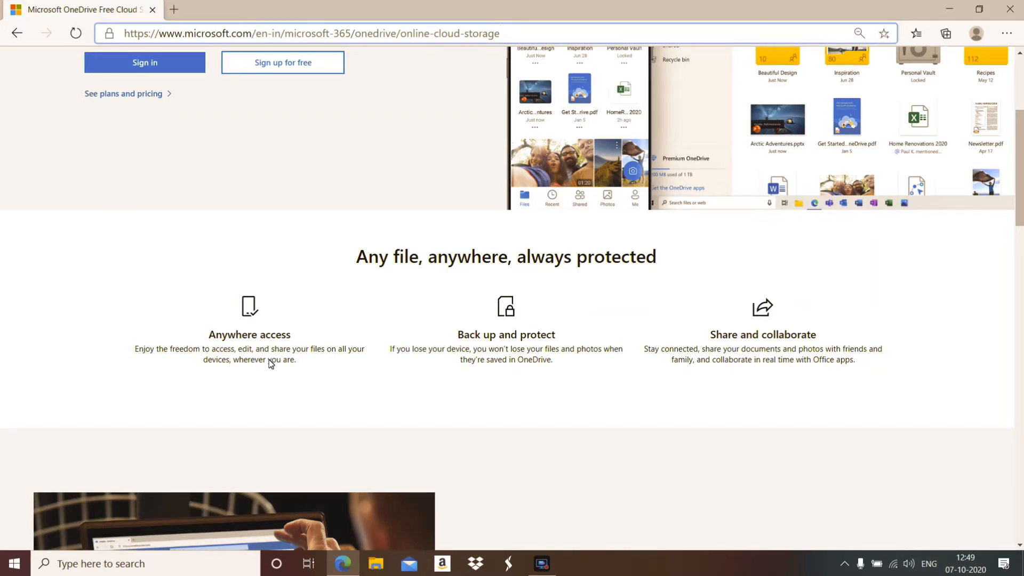
pyautogui.moveTo(307, 371)
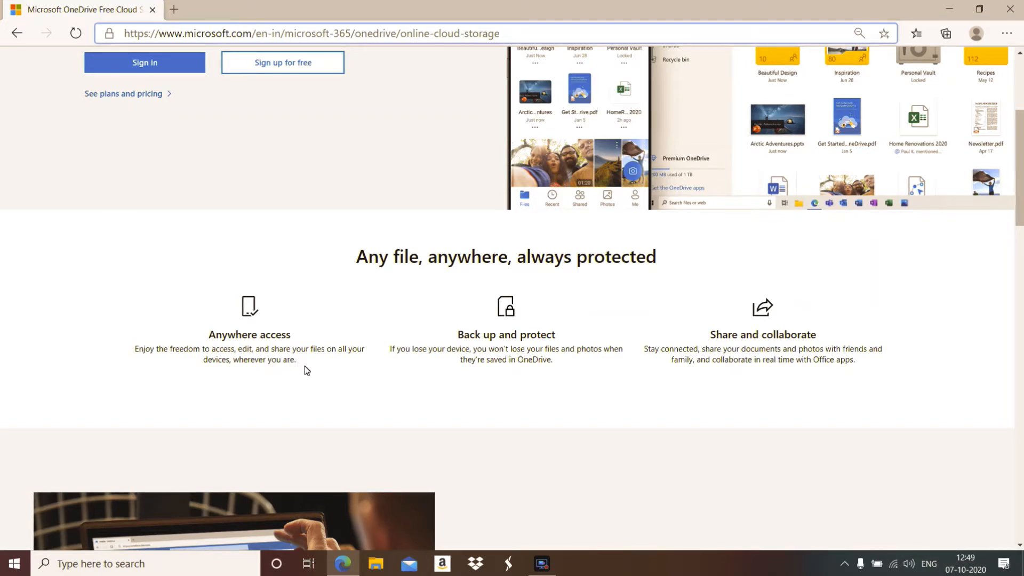
pyautogui.moveTo(367, 363)
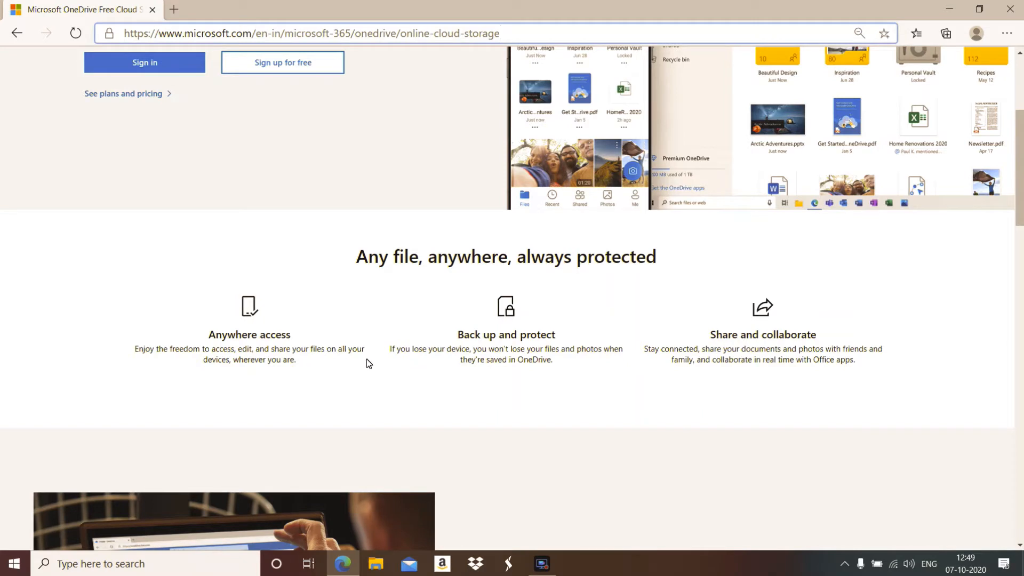
pyautogui.moveTo(474, 359)
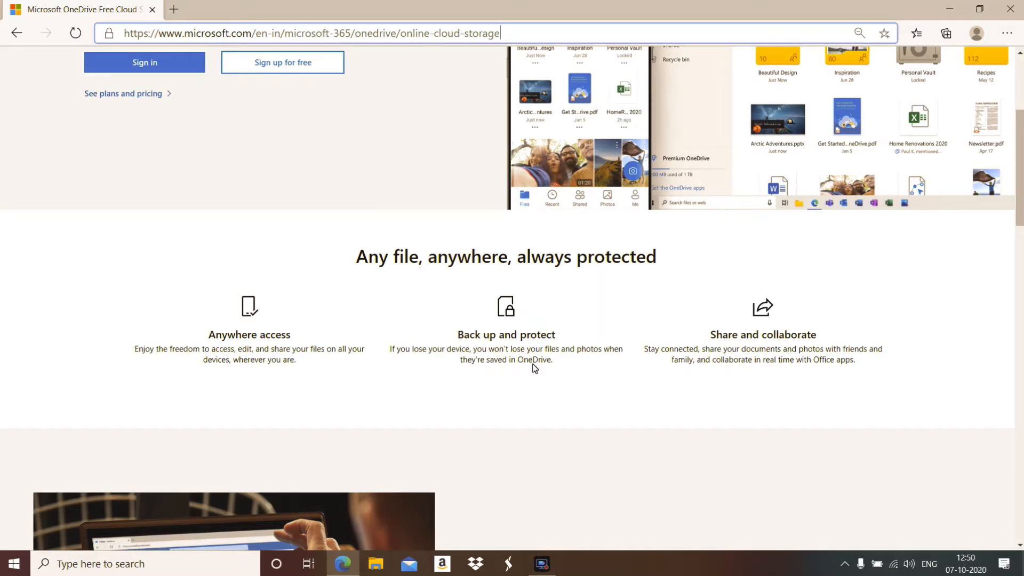
pyautogui.moveTo(555, 376)
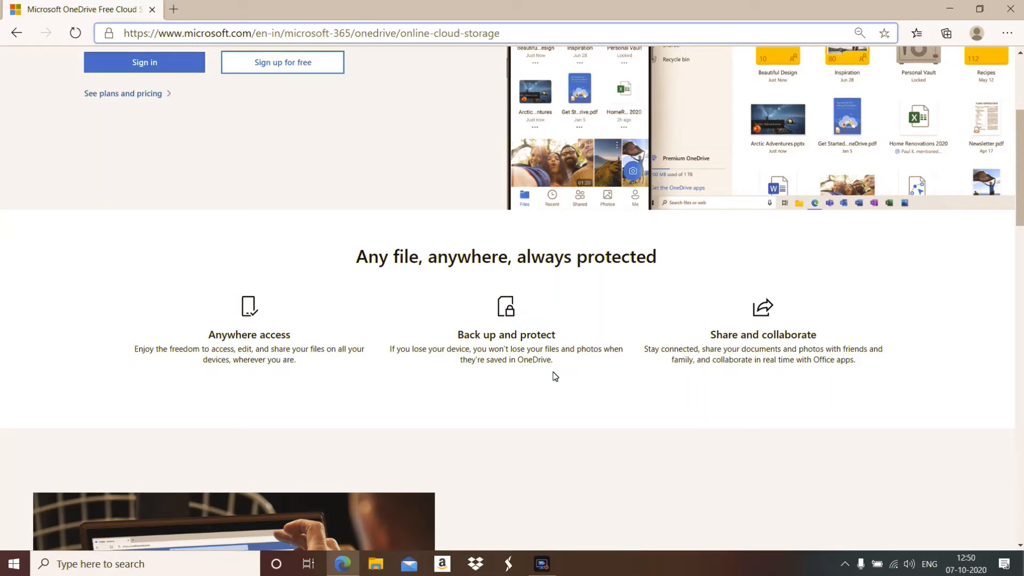
pyautogui.moveTo(755, 380)
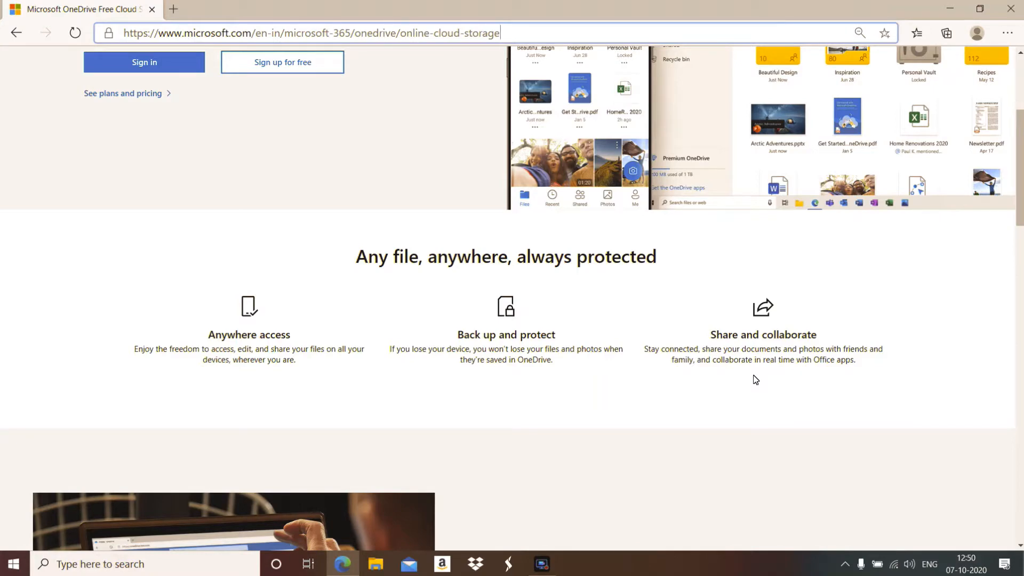
# Step: Scroll past 'Share and collaborate' to 'Features to make life easier and safer'
pyautogui.scroll(-3)
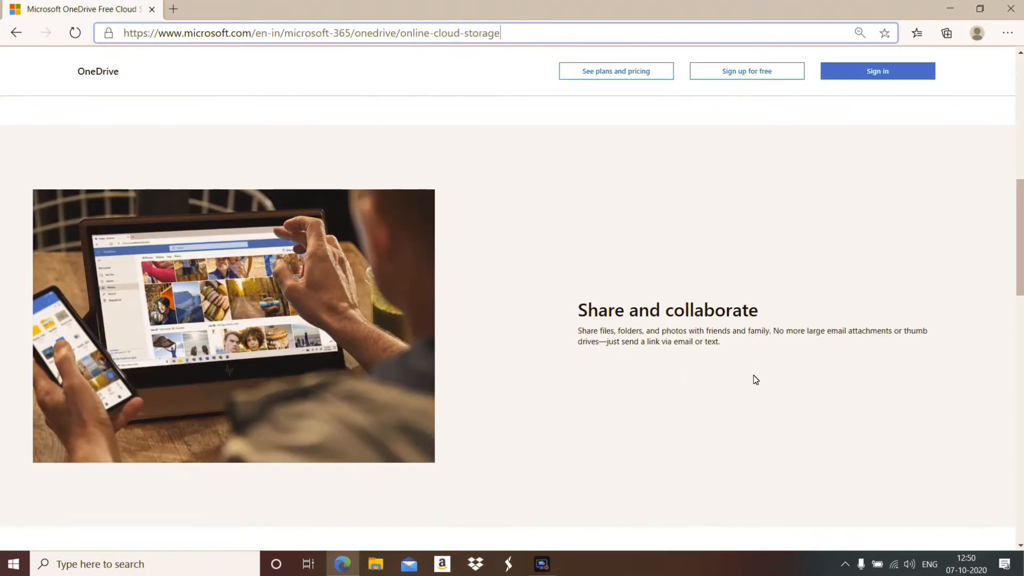
pyautogui.scroll(-3)
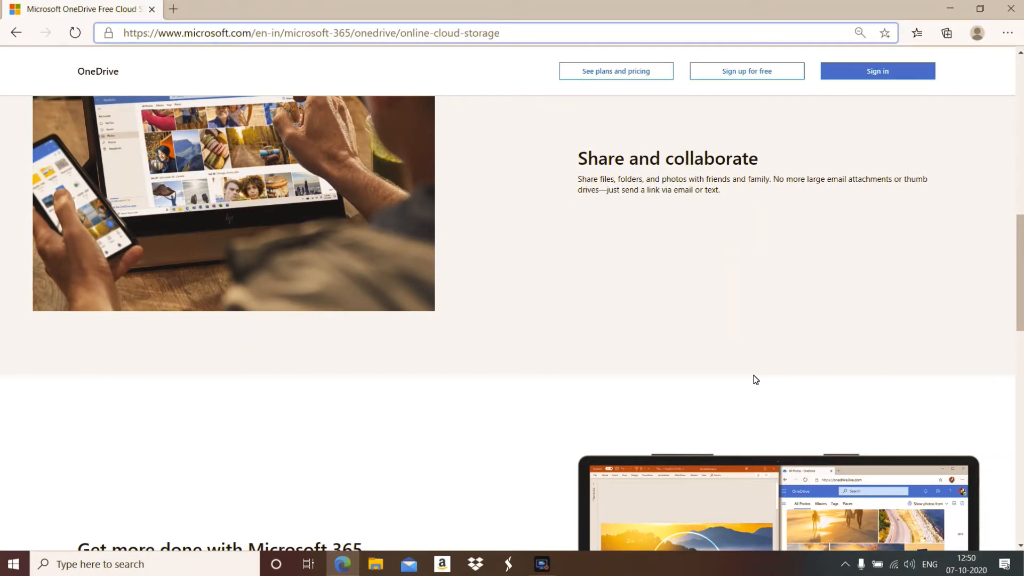
pyautogui.scroll(-3)
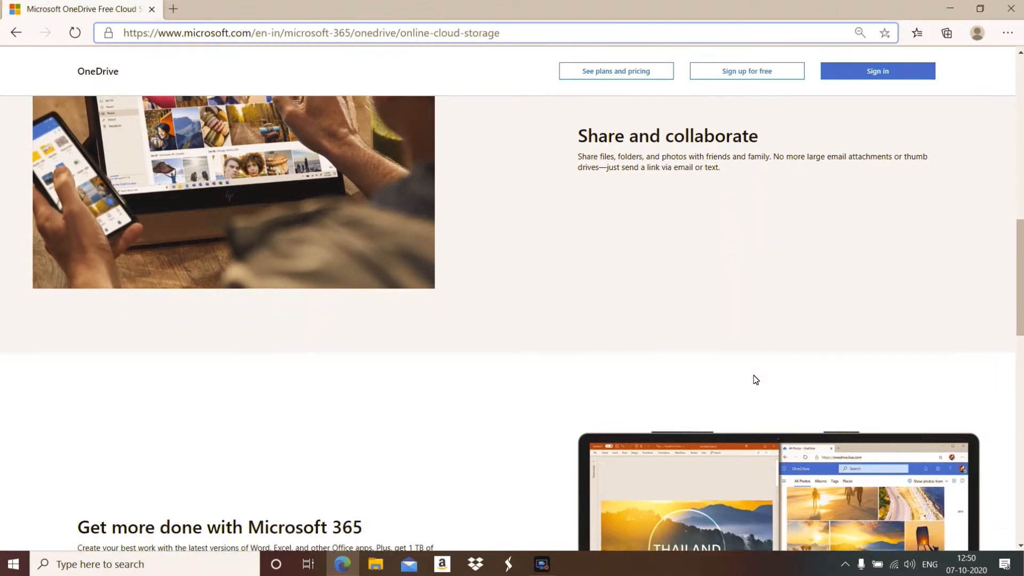
pyautogui.scroll(-3)
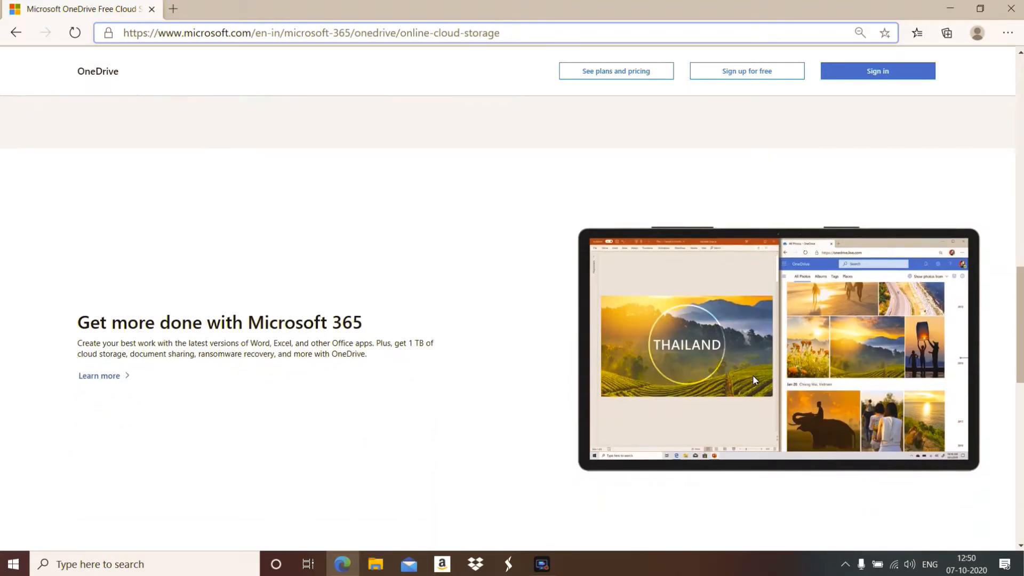
pyautogui.scroll(-3)
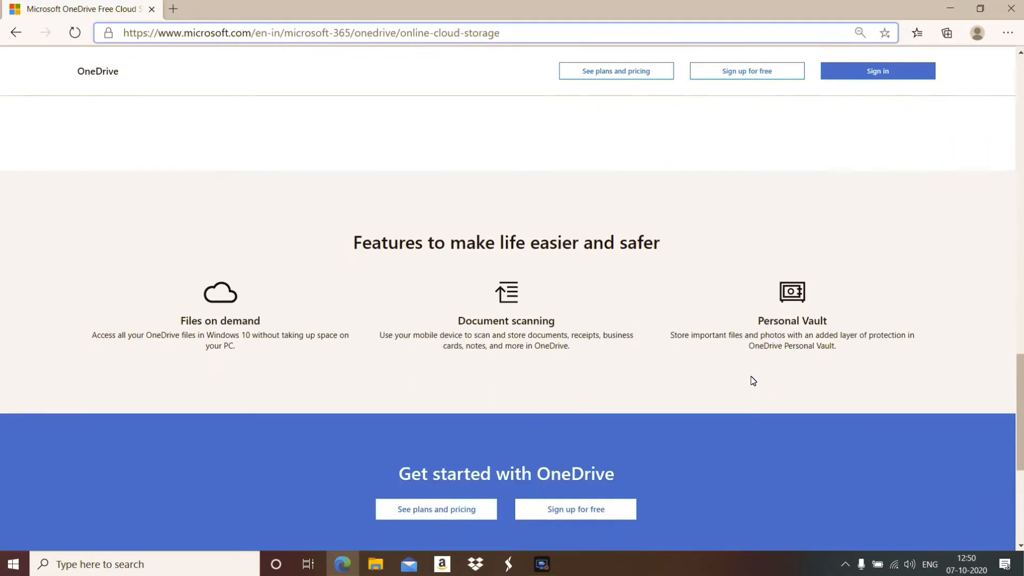
pyautogui.moveTo(117, 349)
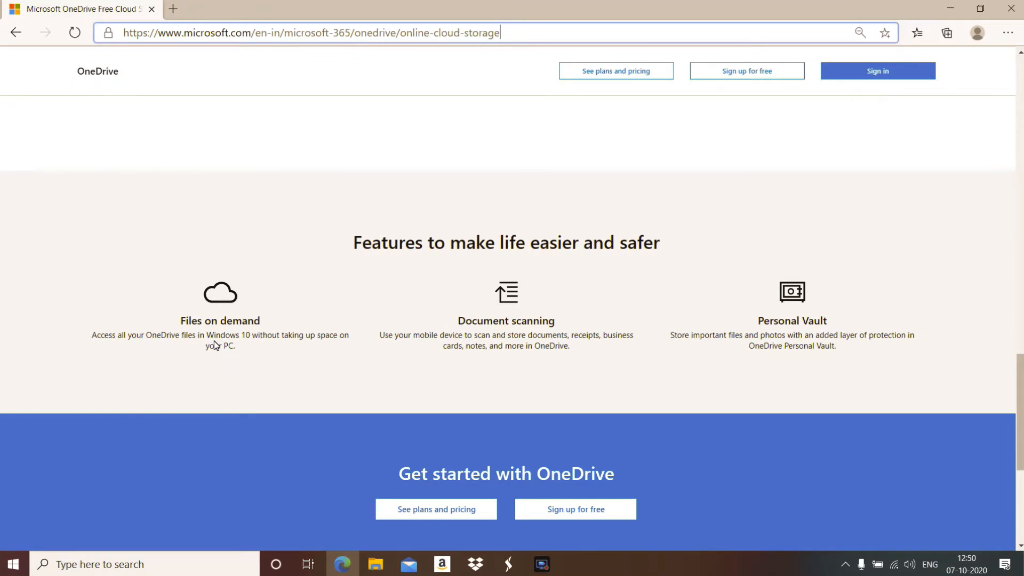
pyautogui.moveTo(338, 351)
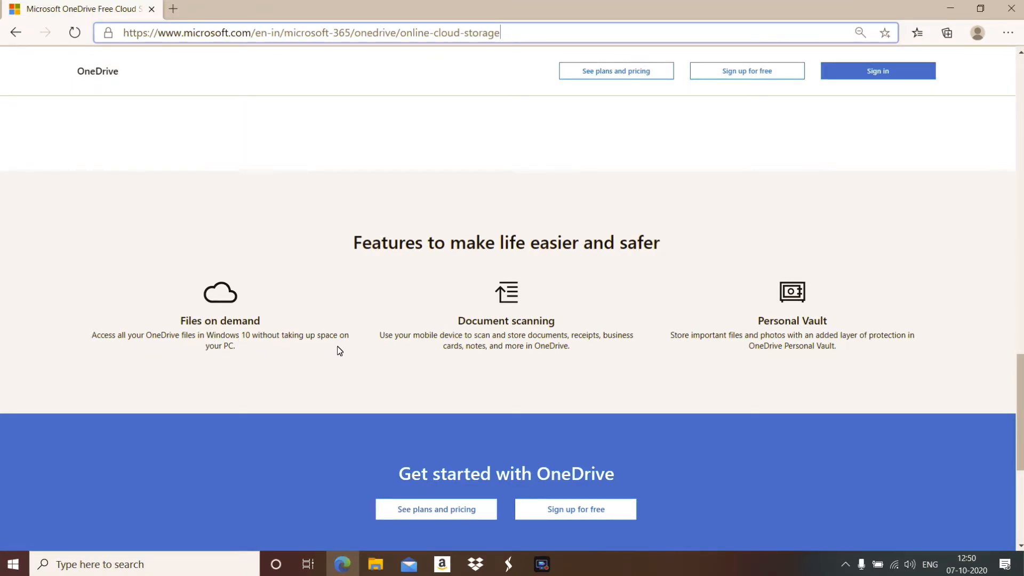
pyautogui.moveTo(372, 366)
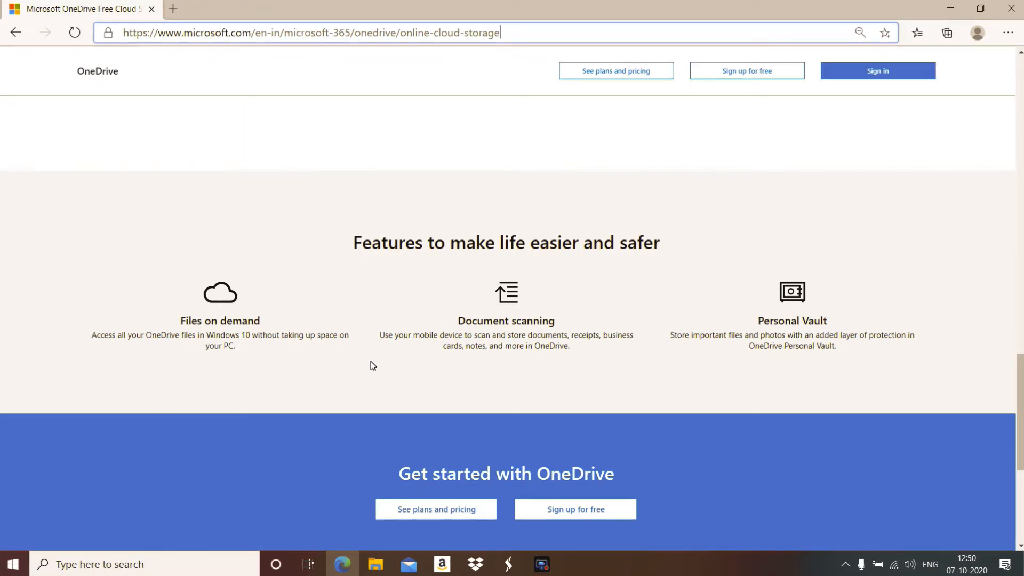
pyautogui.moveTo(503, 340)
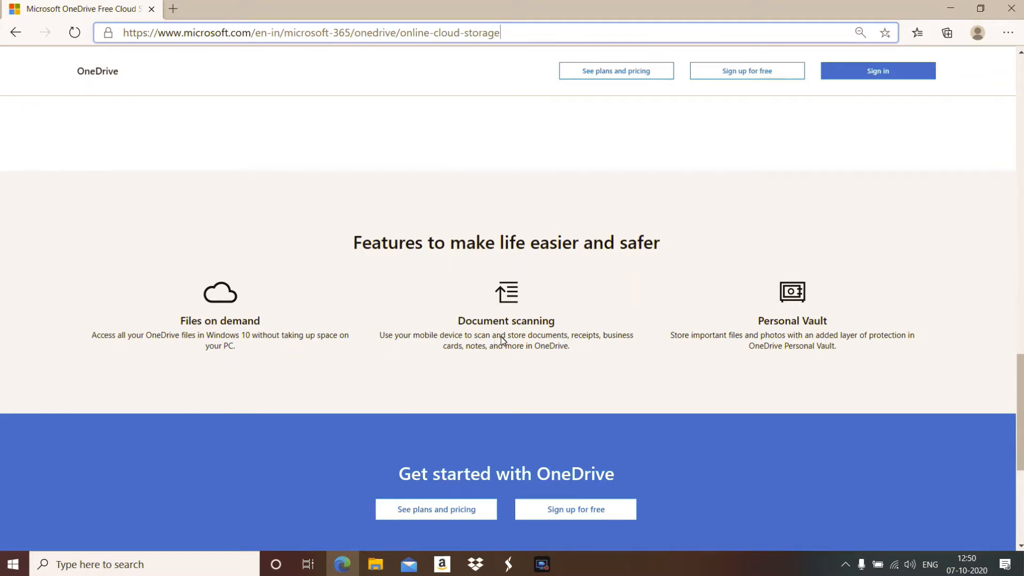
pyautogui.moveTo(633, 353)
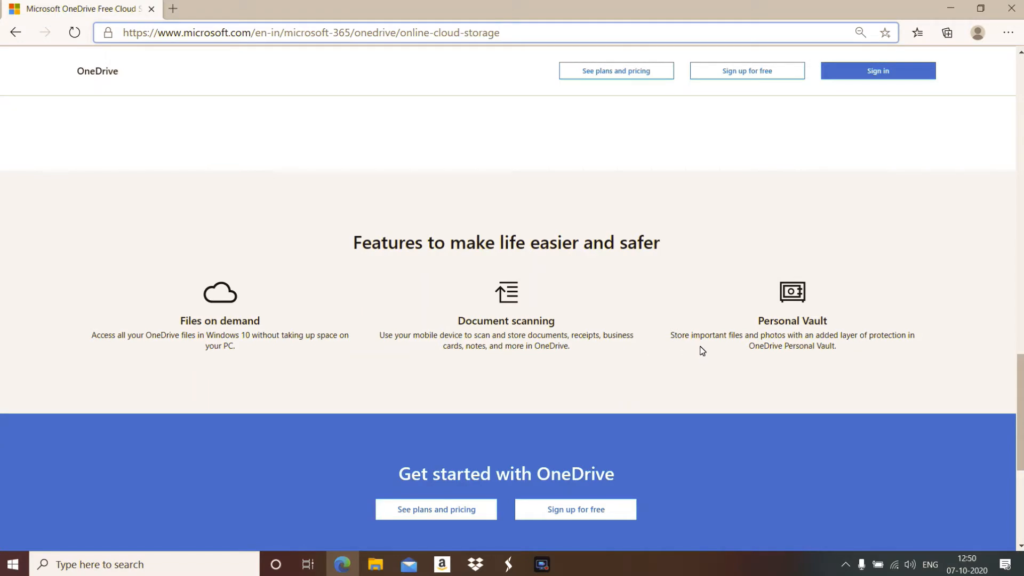
pyautogui.moveTo(729, 354)
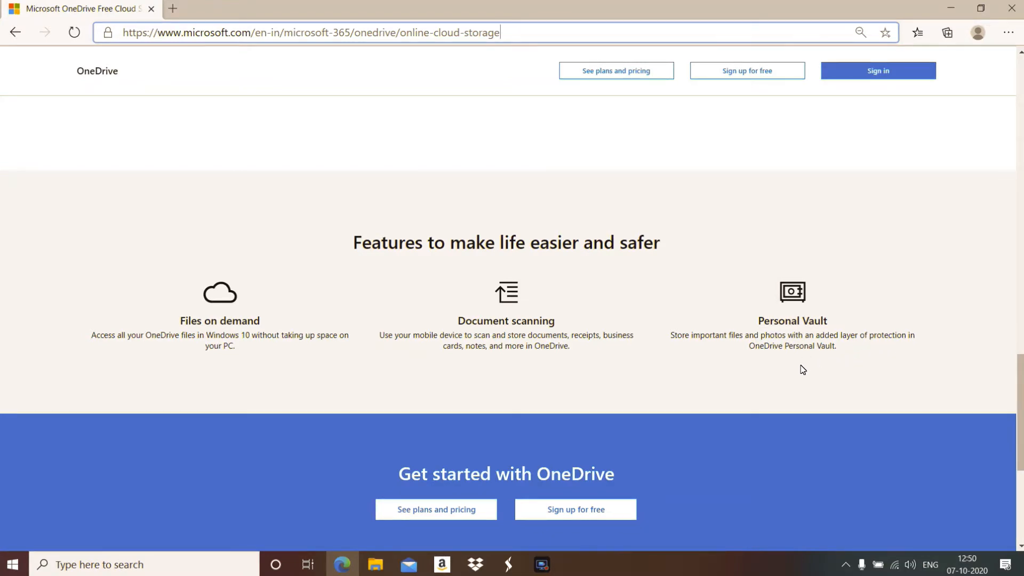
# Step: Go back to the page top and open the OneDrive Sign in page in a new tab
pyautogui.scroll(-3)
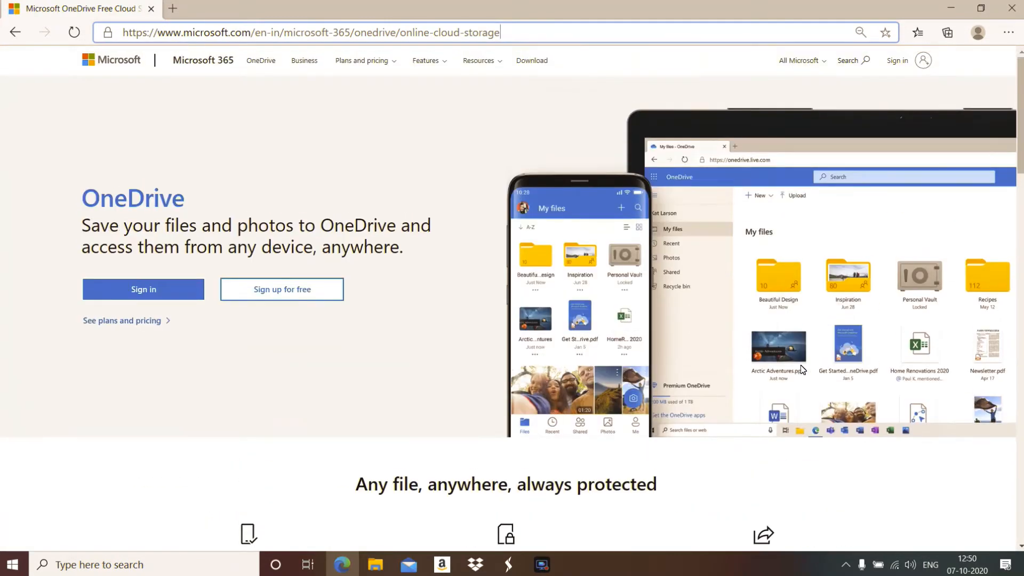
pyautogui.moveTo(440, 331)
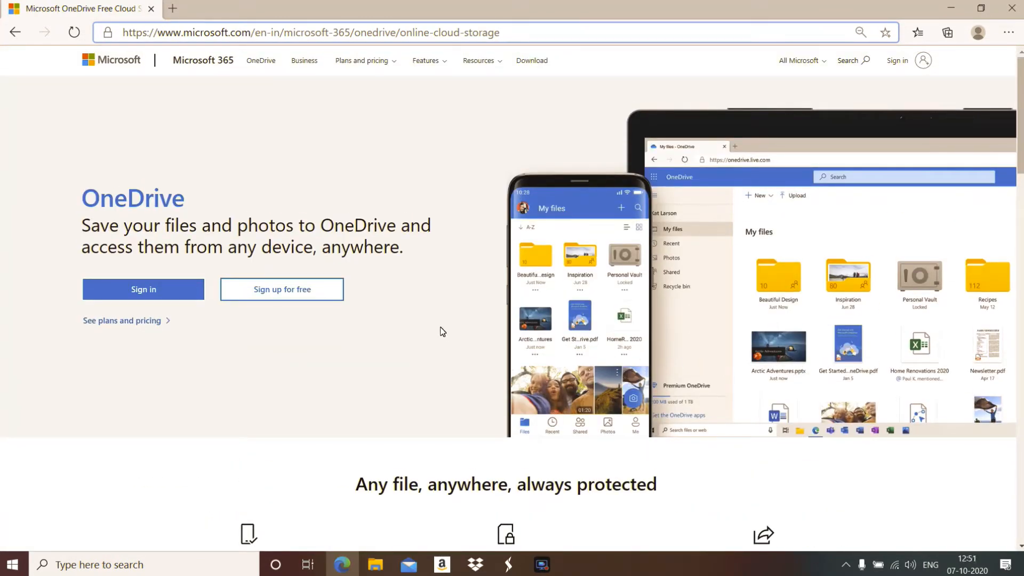
pyautogui.moveTo(460, 352)
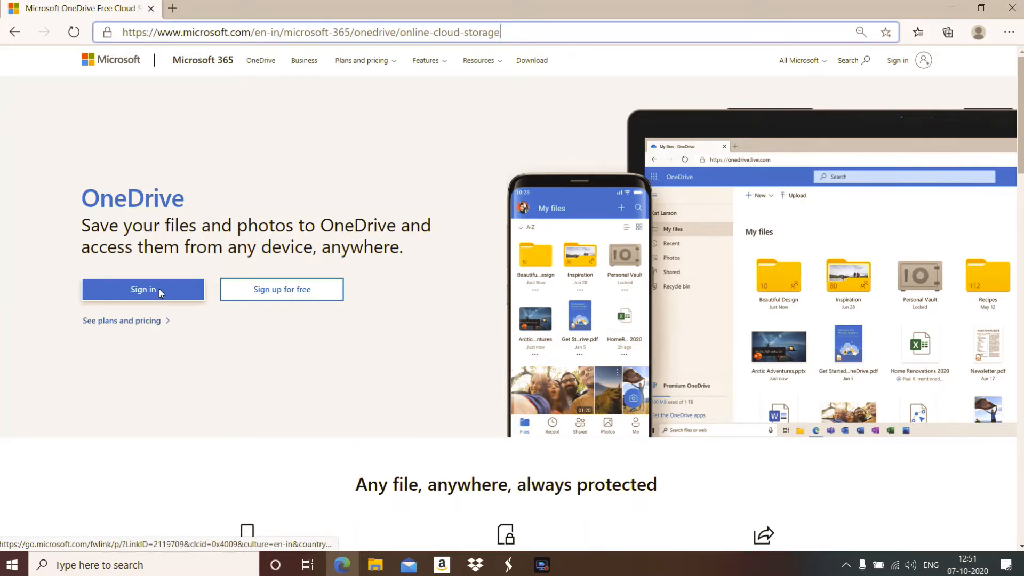
pyautogui.click(142, 289)
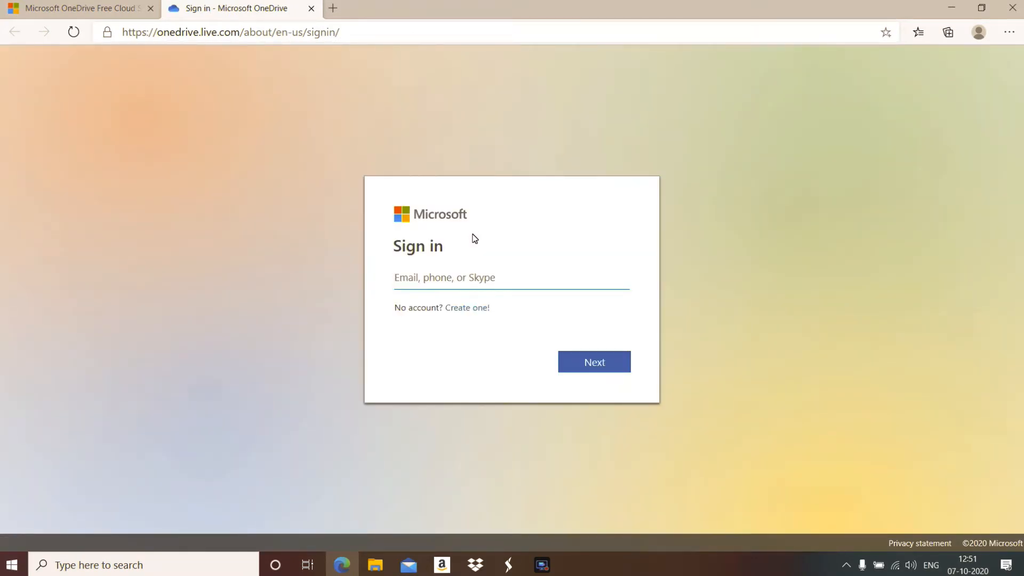
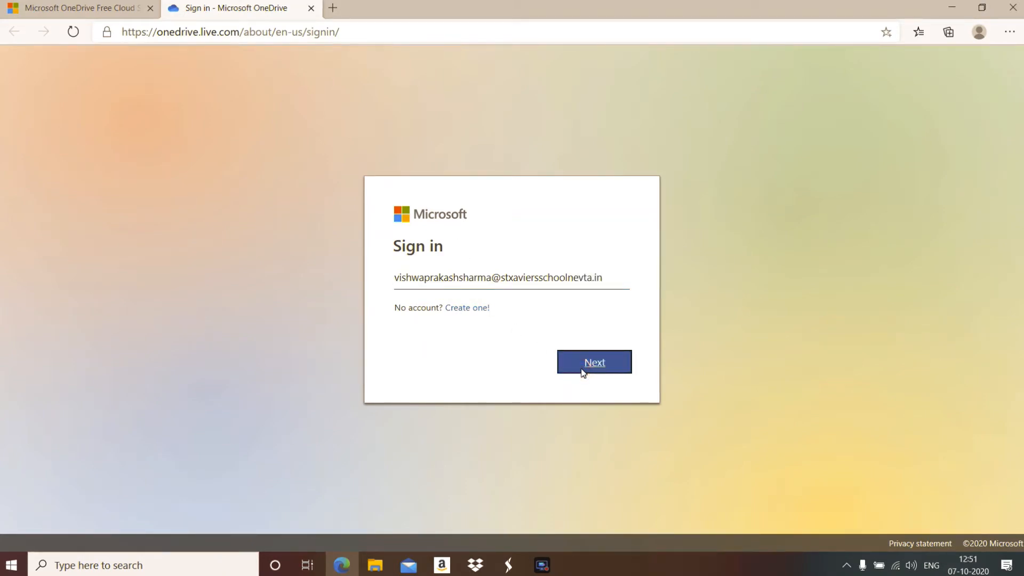
# Step: Finish entering the school address ending 'nevta.in' and submit it to reach My files
pyautogui.click(593, 362)
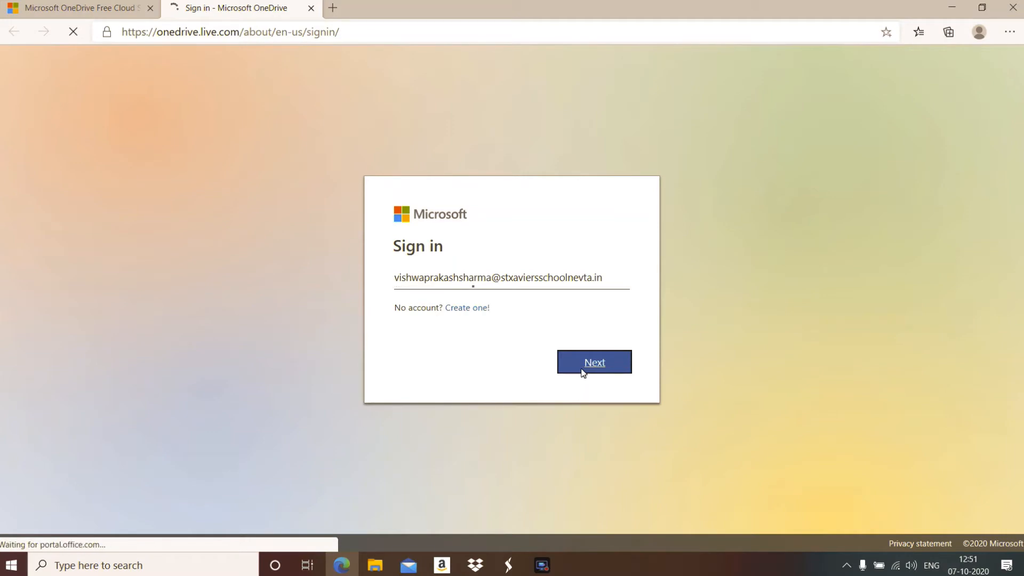
pyautogui.click(594, 361)
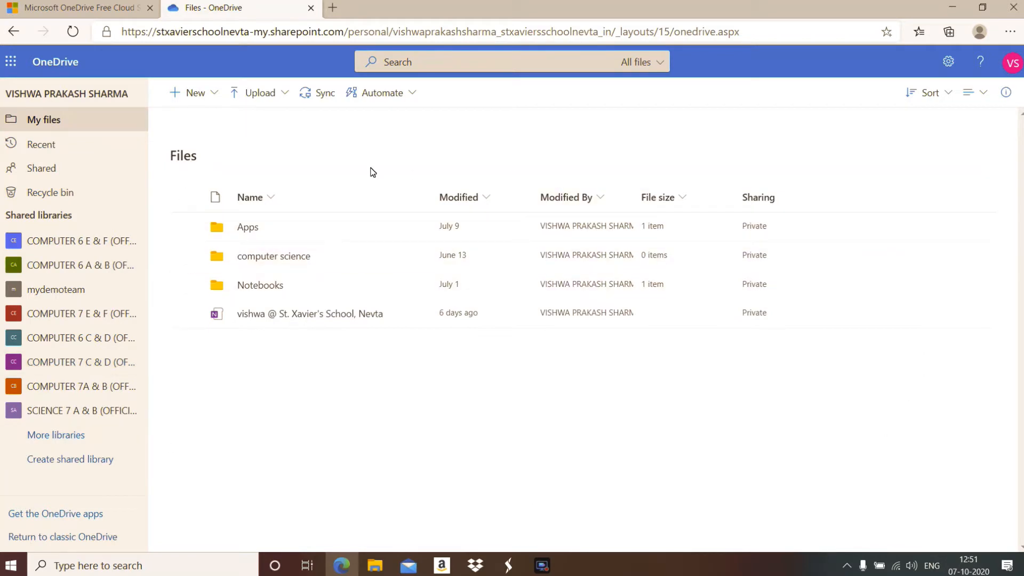
pyautogui.moveTo(924, 456)
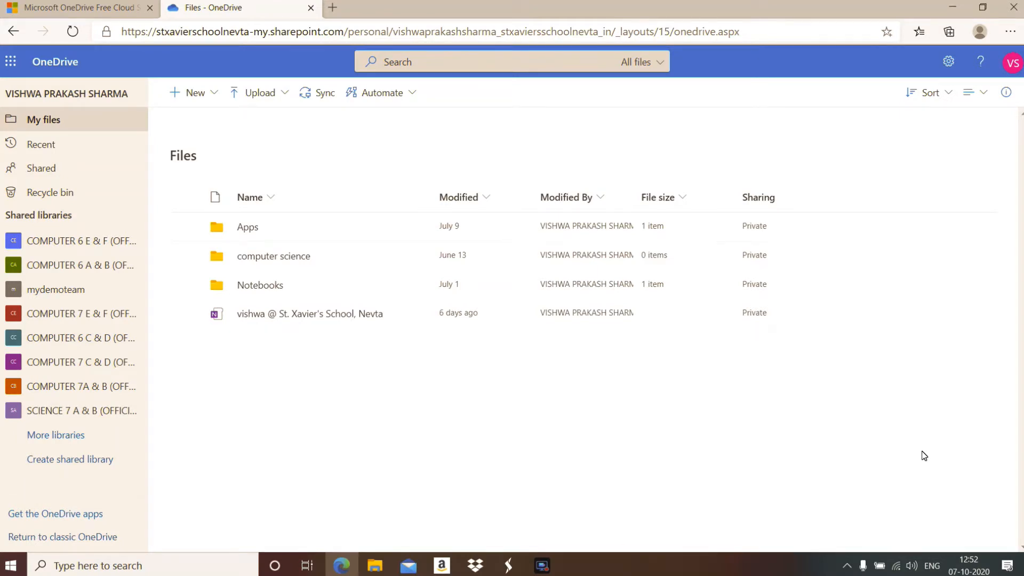
pyautogui.moveTo(320, 373)
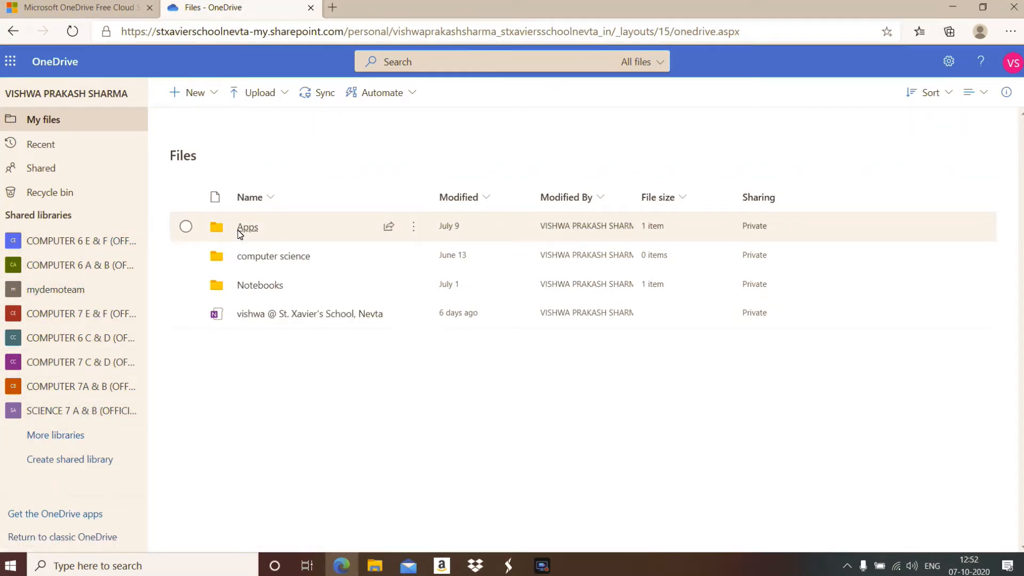
pyautogui.moveTo(248, 227)
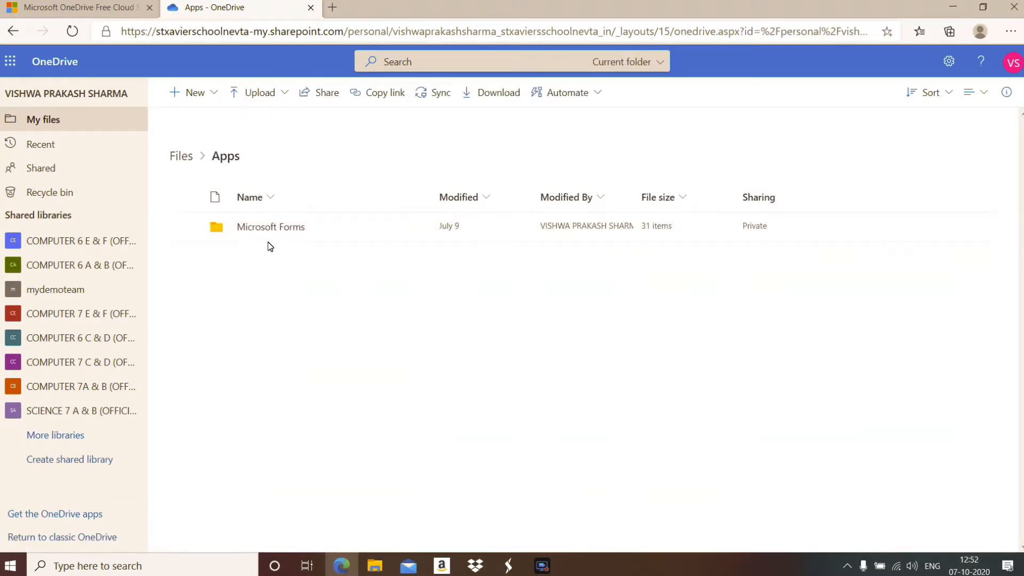
# Step: Open the Microsoft Forms folder and scroll toward HALF YEARLY EXAM's Question folder
pyautogui.doubleClick(270, 227)
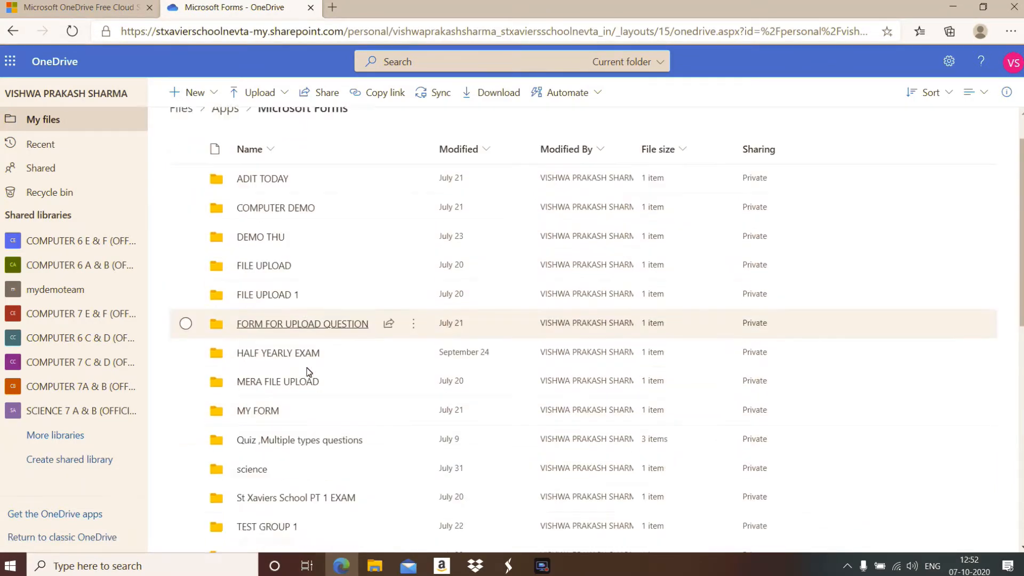
pyautogui.scroll(-3)
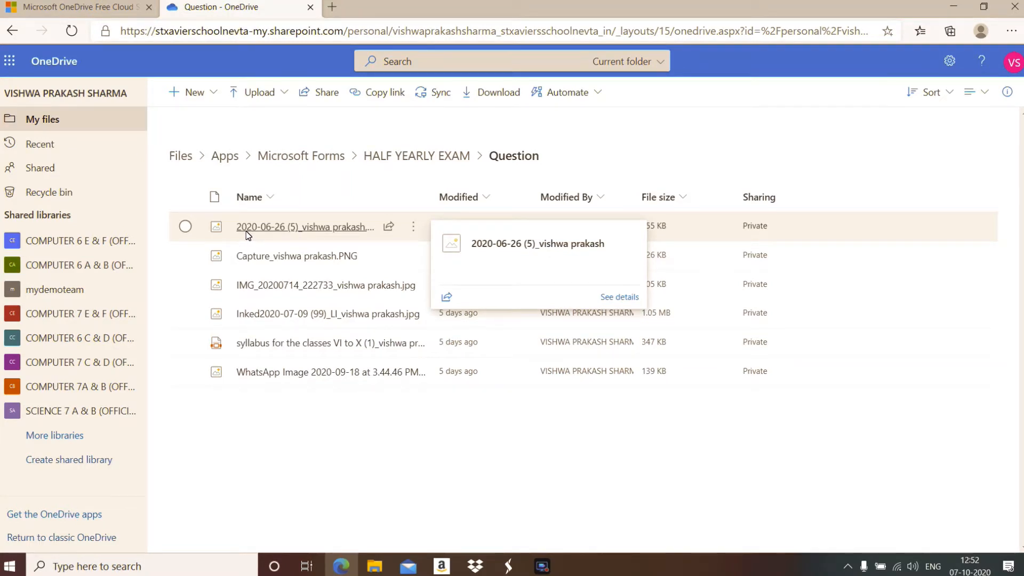
pyautogui.moveTo(252, 212)
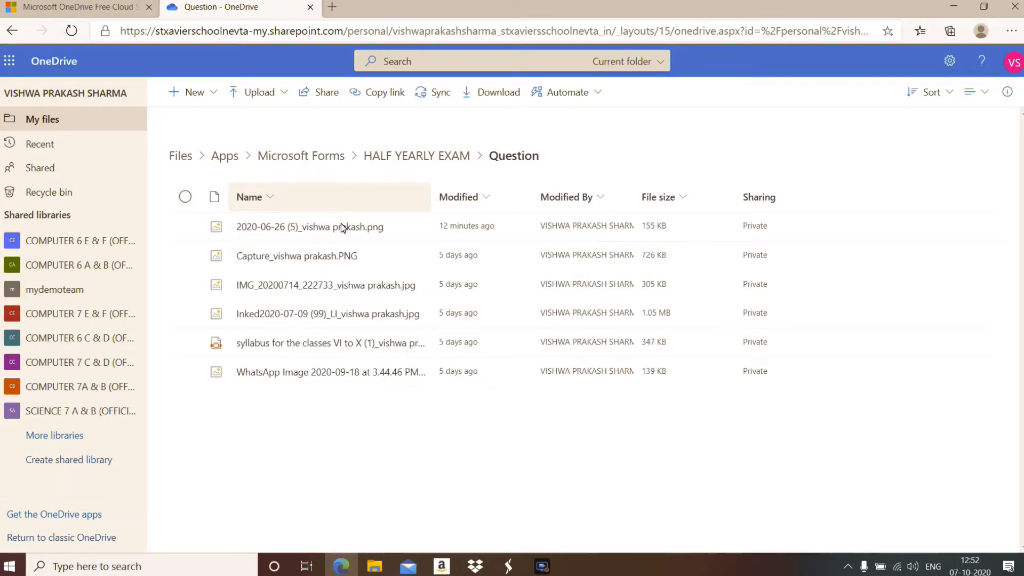
pyautogui.moveTo(78, 7)
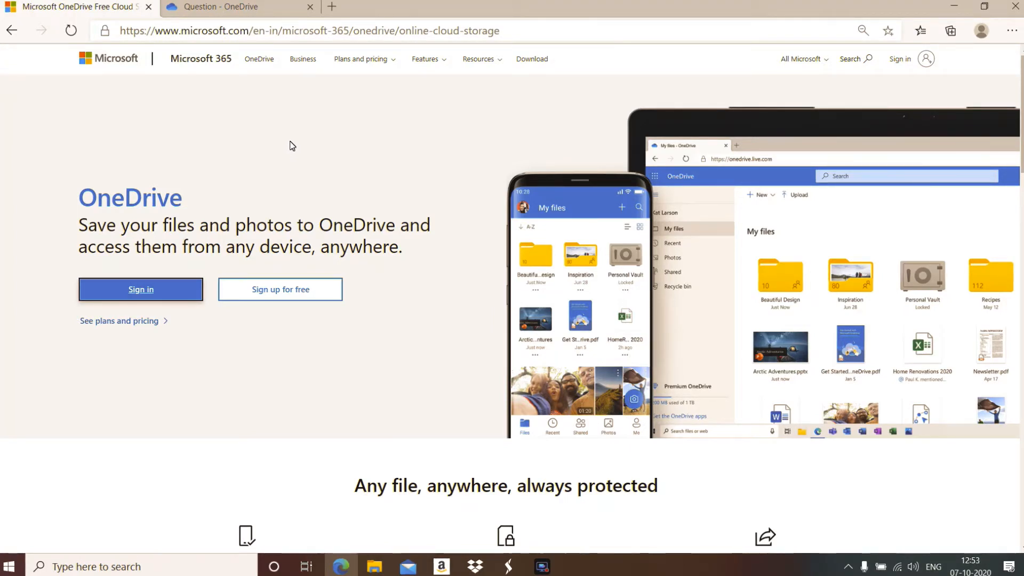
# Step: Switch back to the Microsoft OneDrive Free Cloud Storage product page tab
pyautogui.scroll(-3)
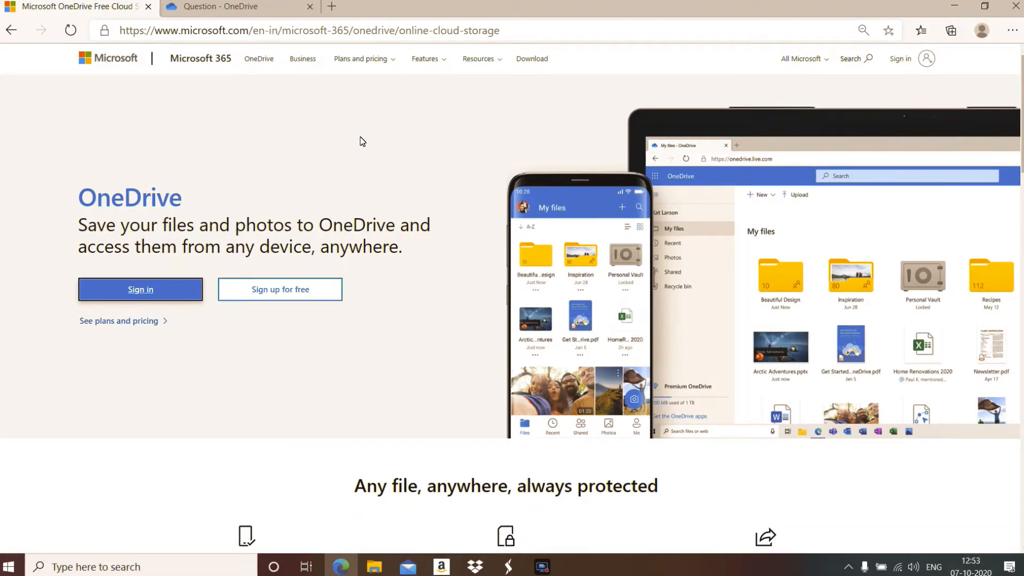
pyautogui.moveTo(384, 207)
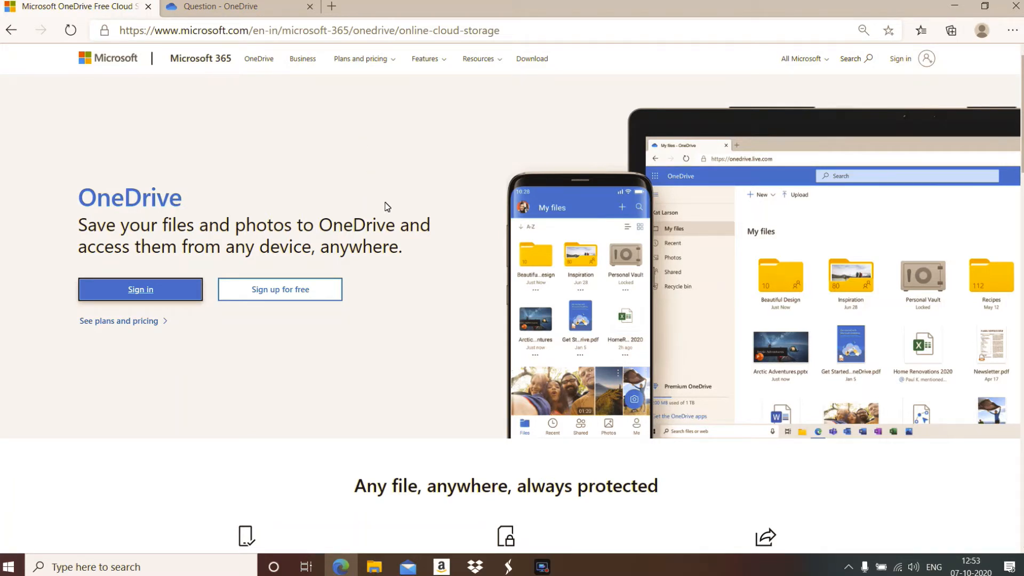
pyautogui.moveTo(423, 155)
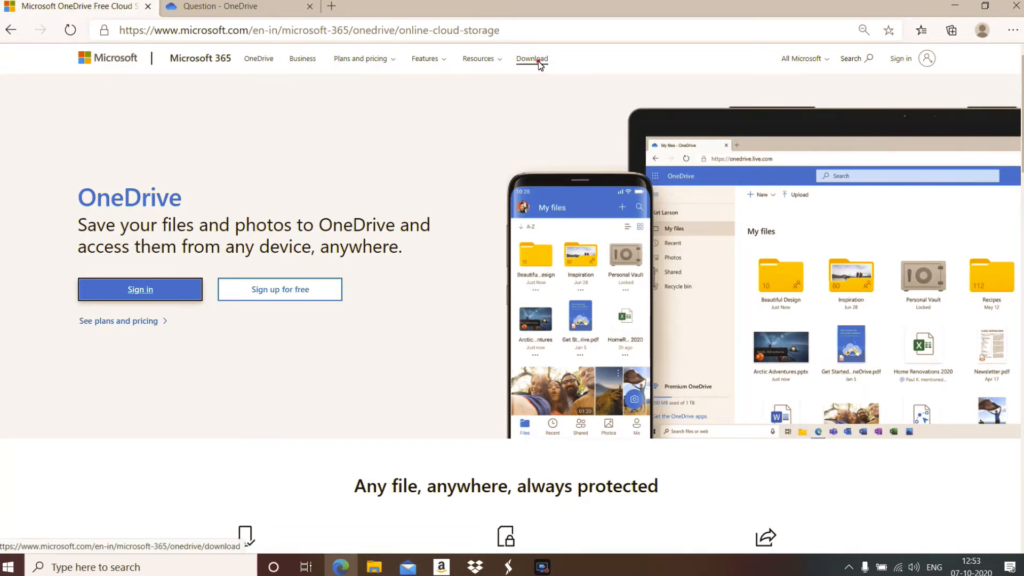
# Step: Go to the OneDrive for Windows download page and download the installer
pyautogui.click(532, 58)
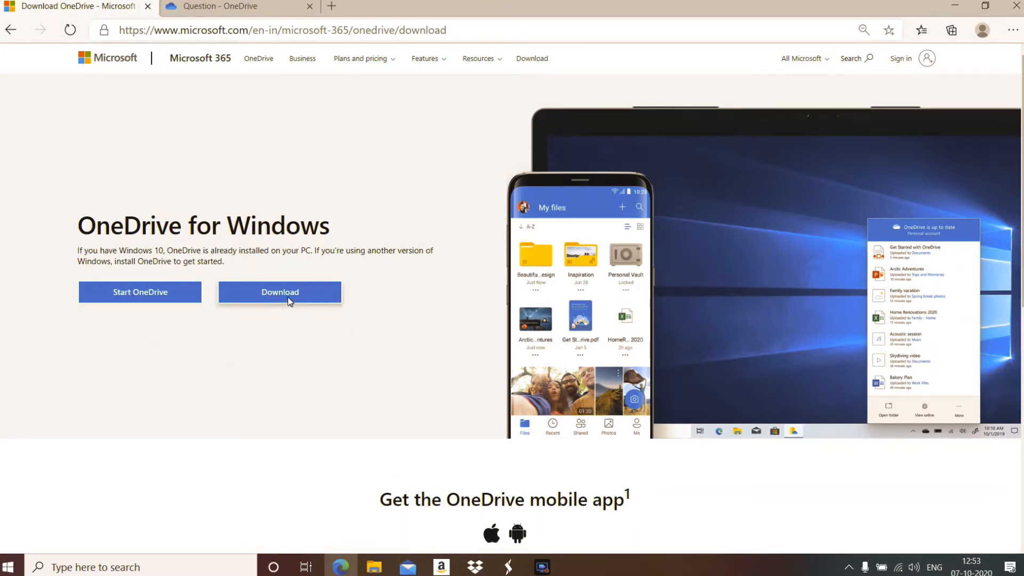
pyautogui.click(279, 292)
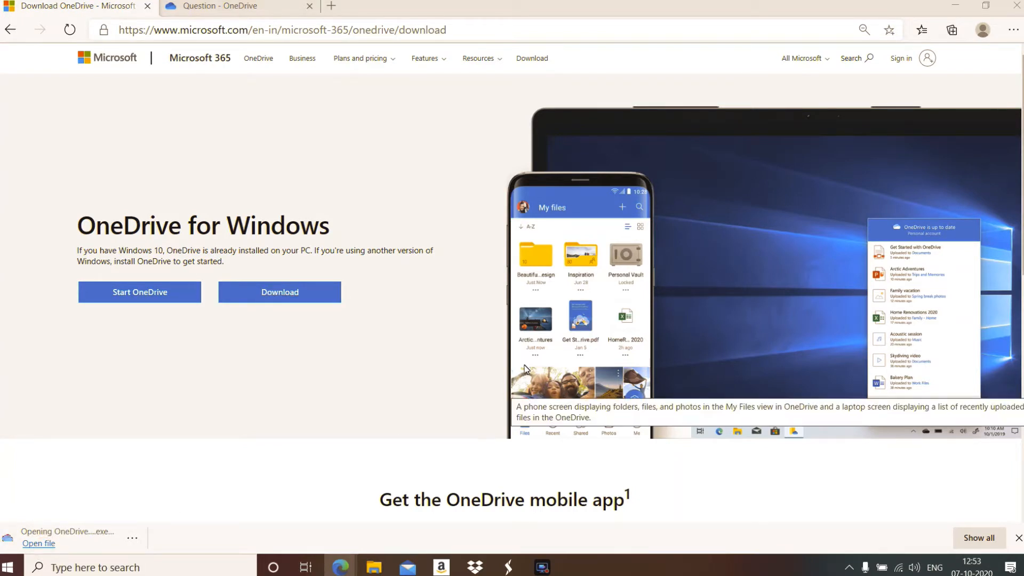
pyautogui.click(279, 292)
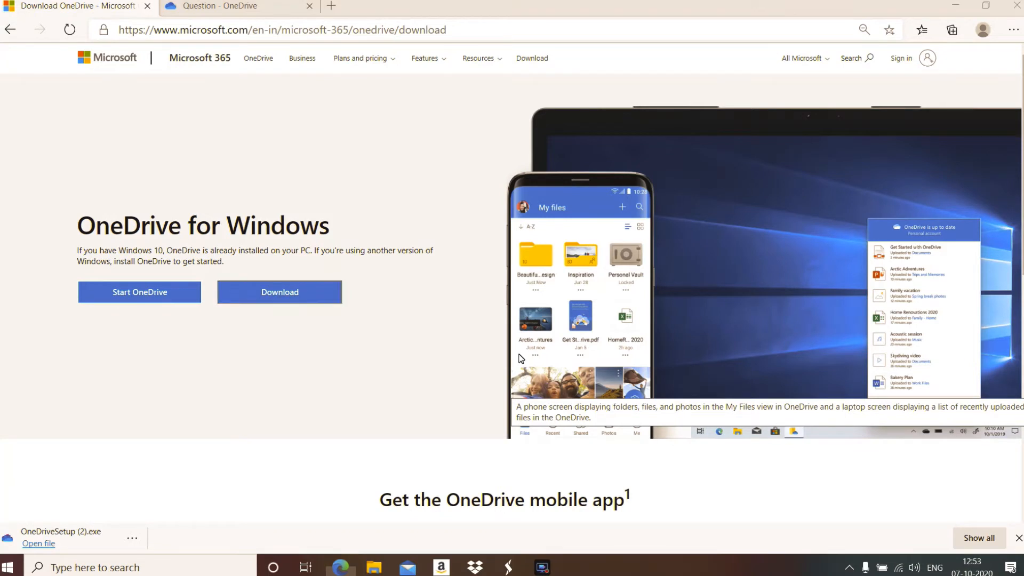
# Step: Run OneDriveSetup.exe and close the 'newer version already installed' error
pyautogui.click(38, 544)
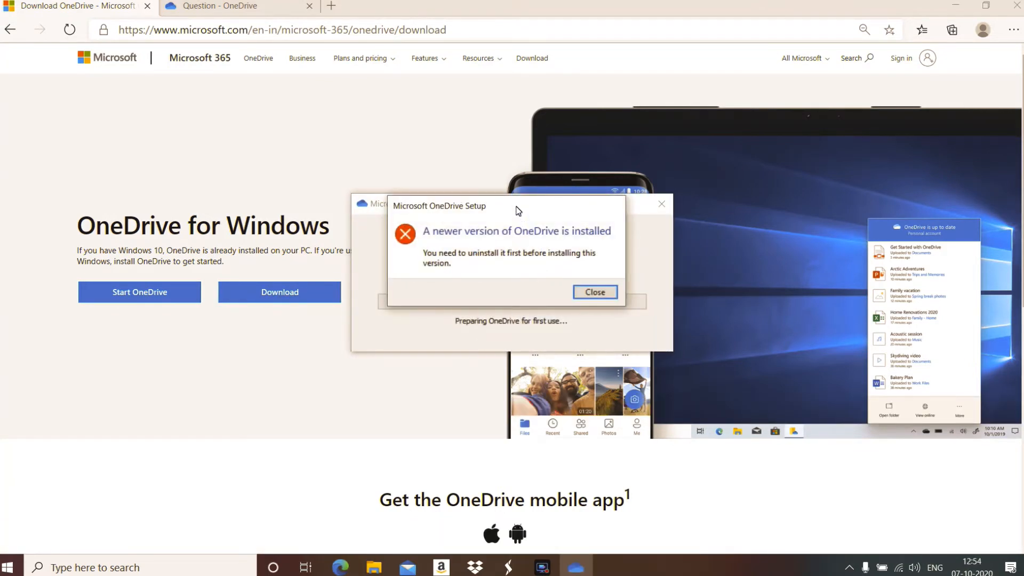
pyautogui.click(594, 292)
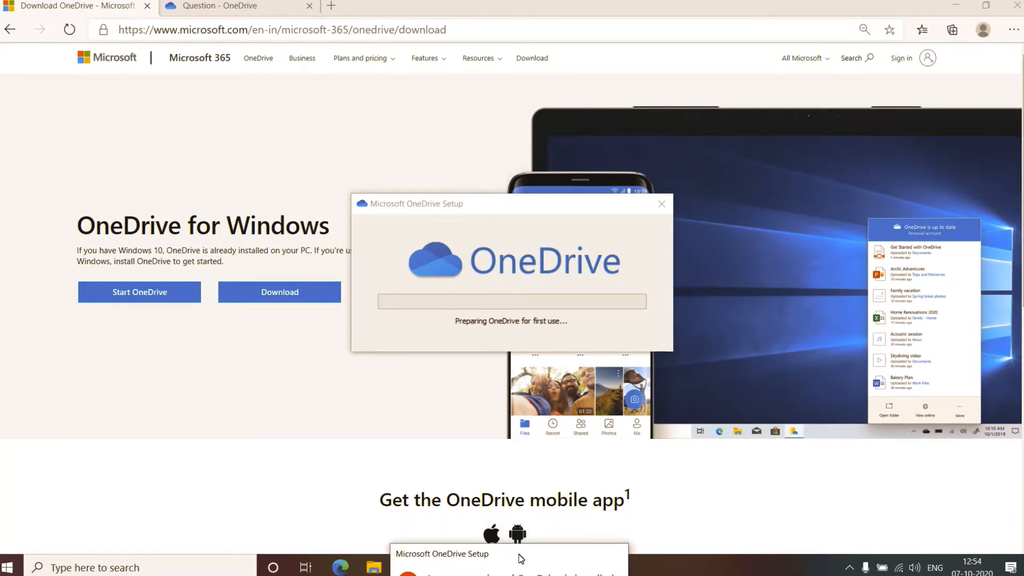
pyautogui.moveTo(460, 293)
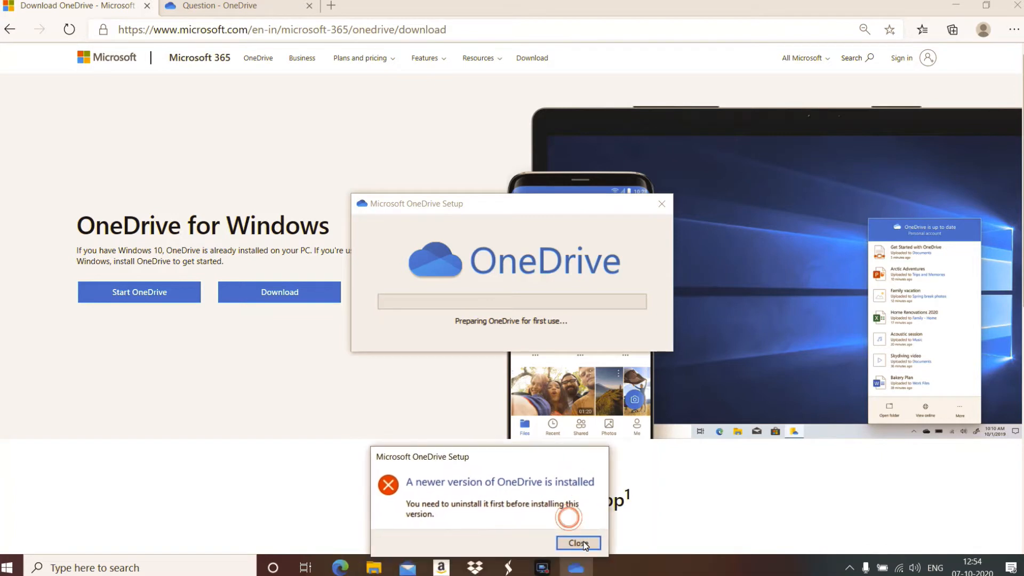
pyautogui.click(577, 543)
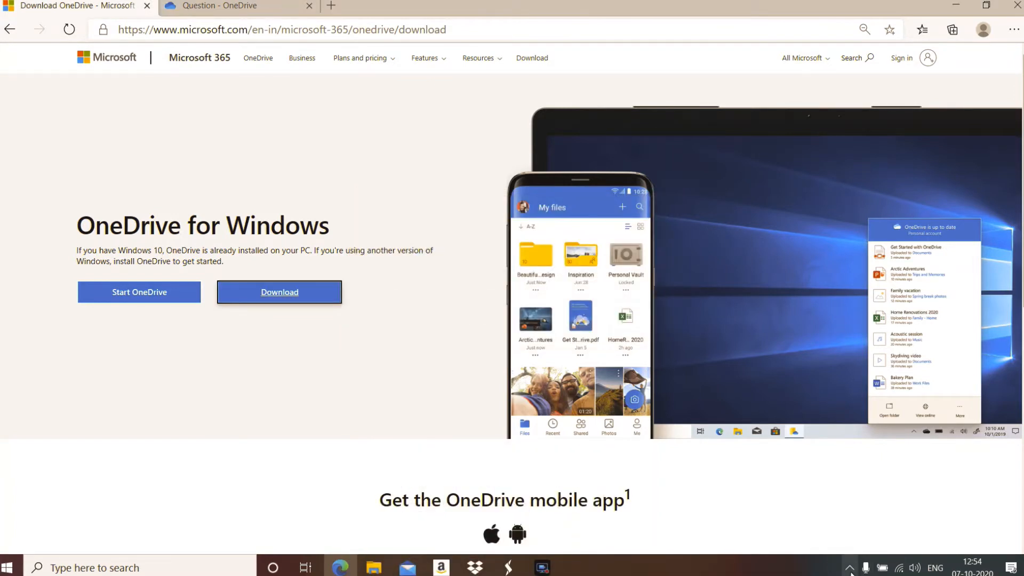
pyautogui.moveTo(774, 498)
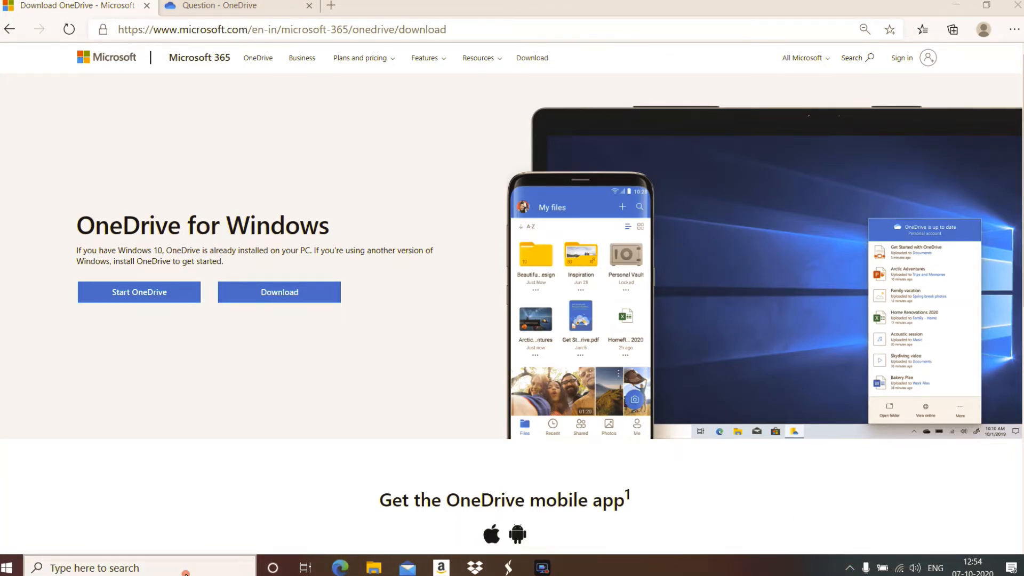
# Step: Open File Explorer's 'OneDrive - St. Xavier's School, Nevta (1)' folder
pyautogui.write('on')
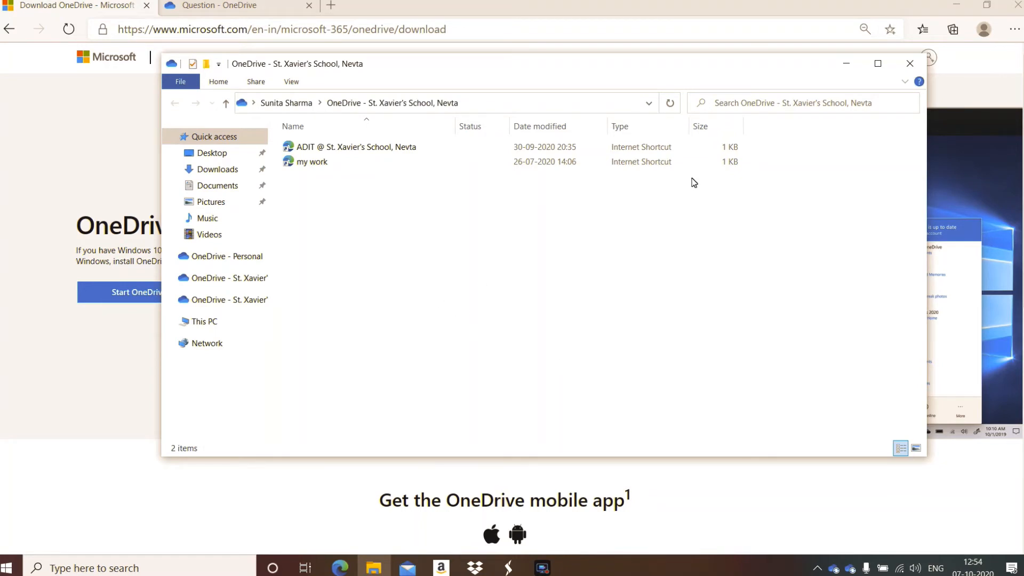
pyautogui.click(228, 300)
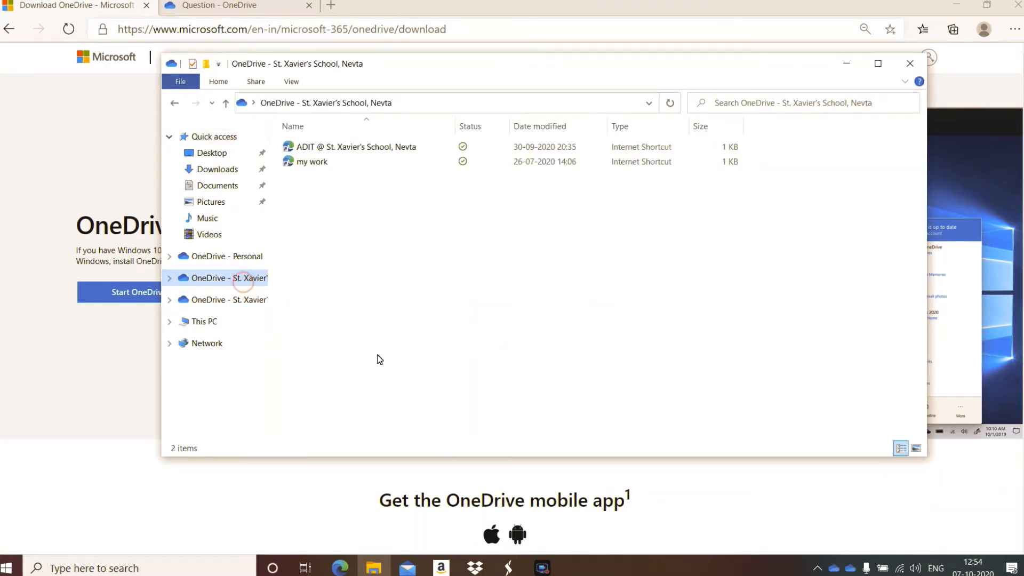
pyautogui.click(229, 300)
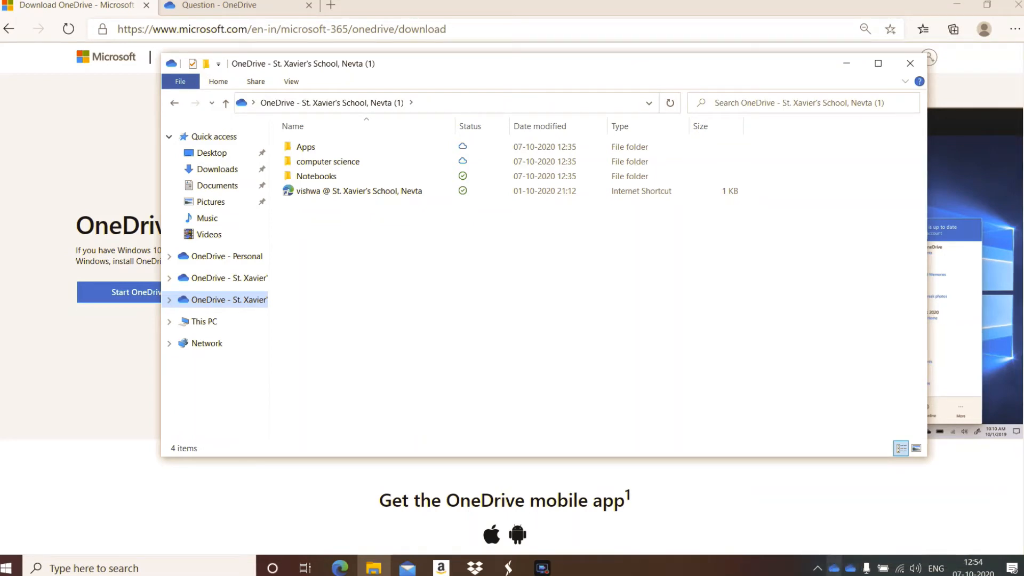
pyautogui.moveTo(853, 541)
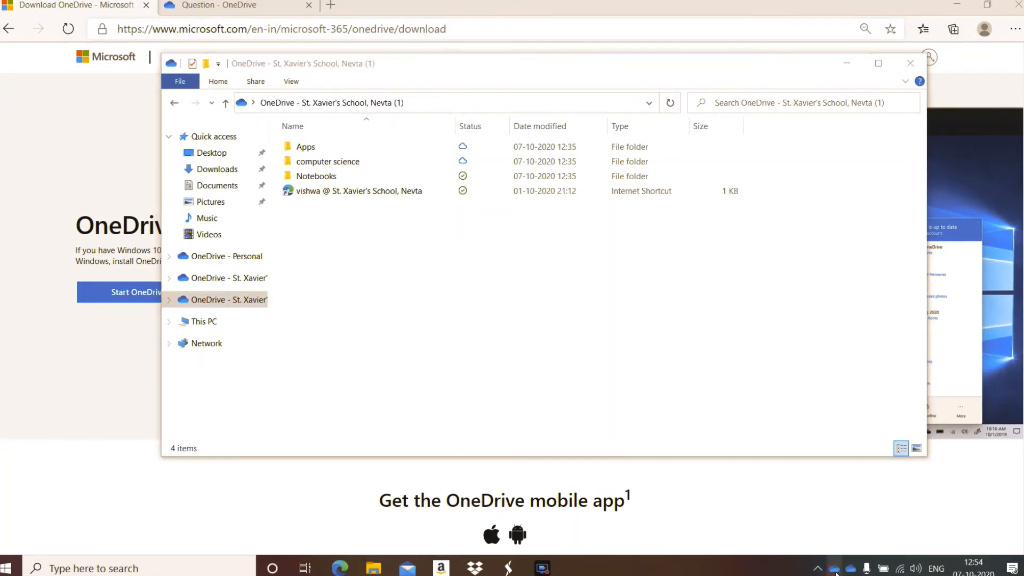
# Step: Open OneDrive Settings from the taskbar cloud icon and begin adding an account
pyautogui.click(835, 568)
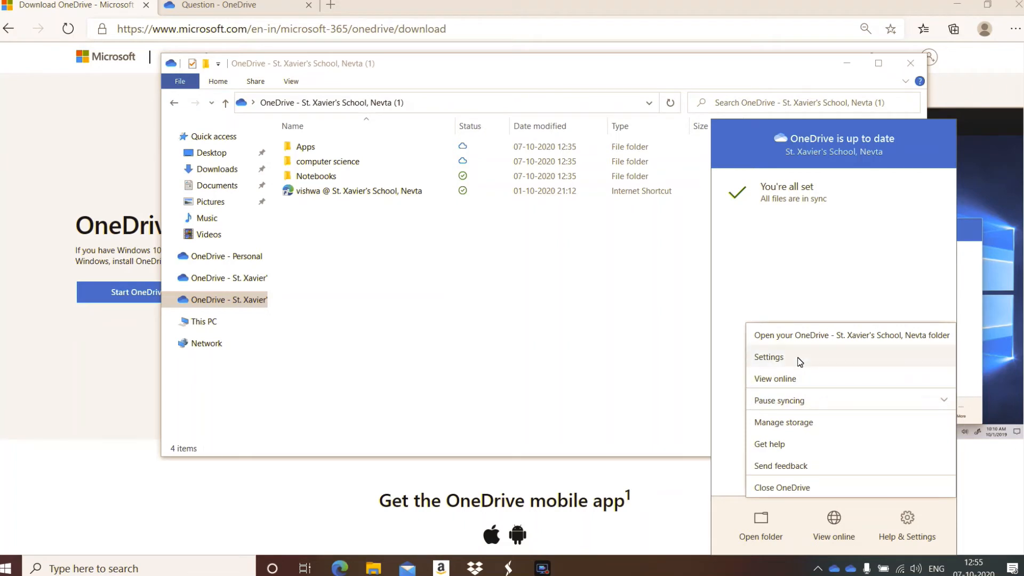
pyautogui.click(769, 357)
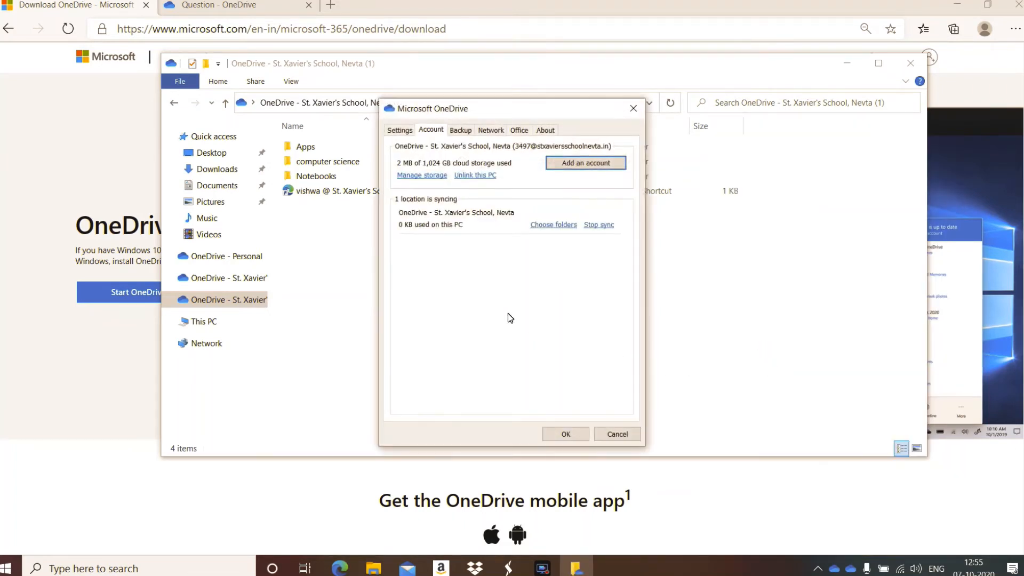
pyautogui.moveTo(451, 159)
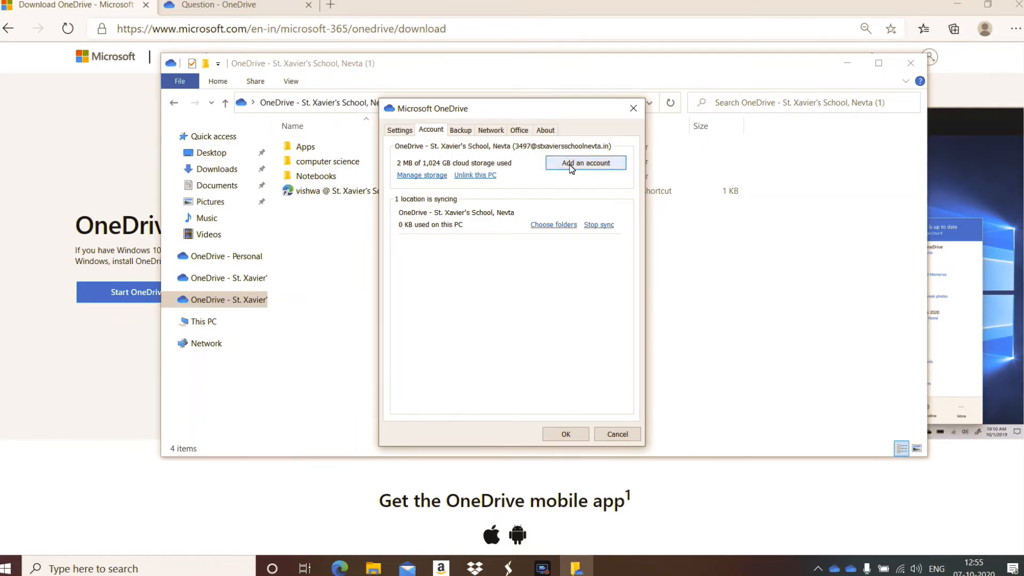
pyautogui.click(585, 163)
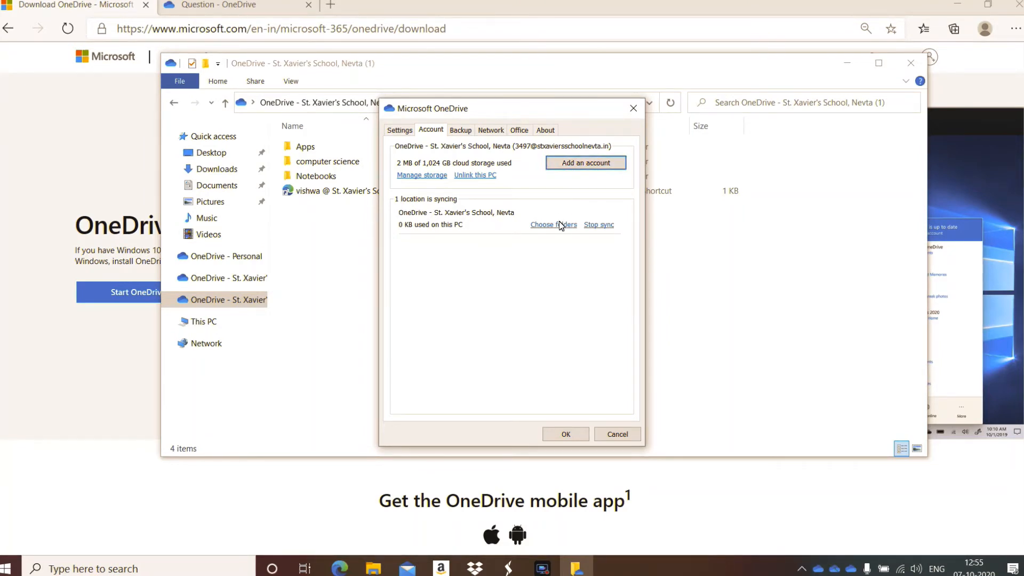
pyautogui.click(585, 163)
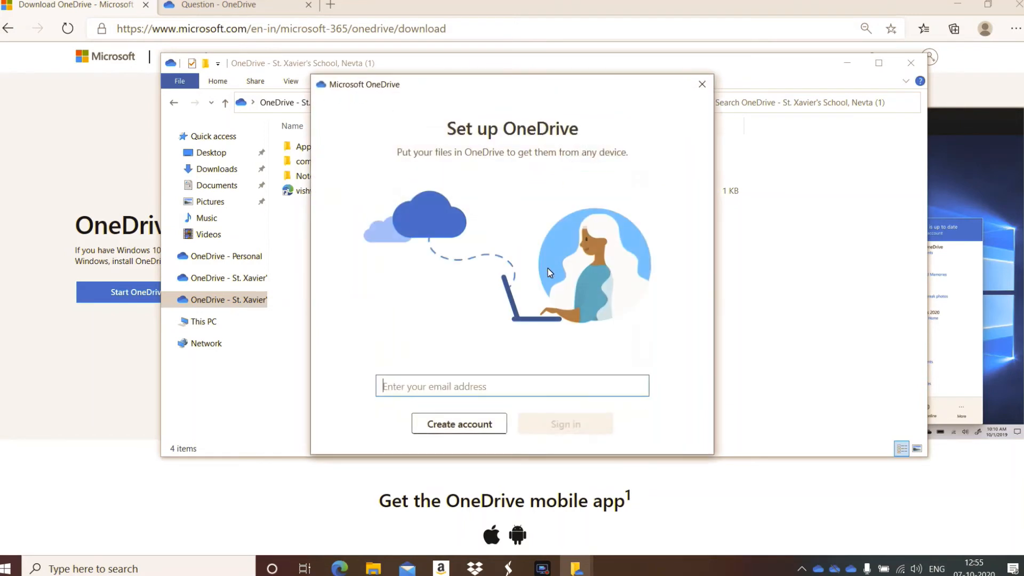
pyautogui.click(512, 386)
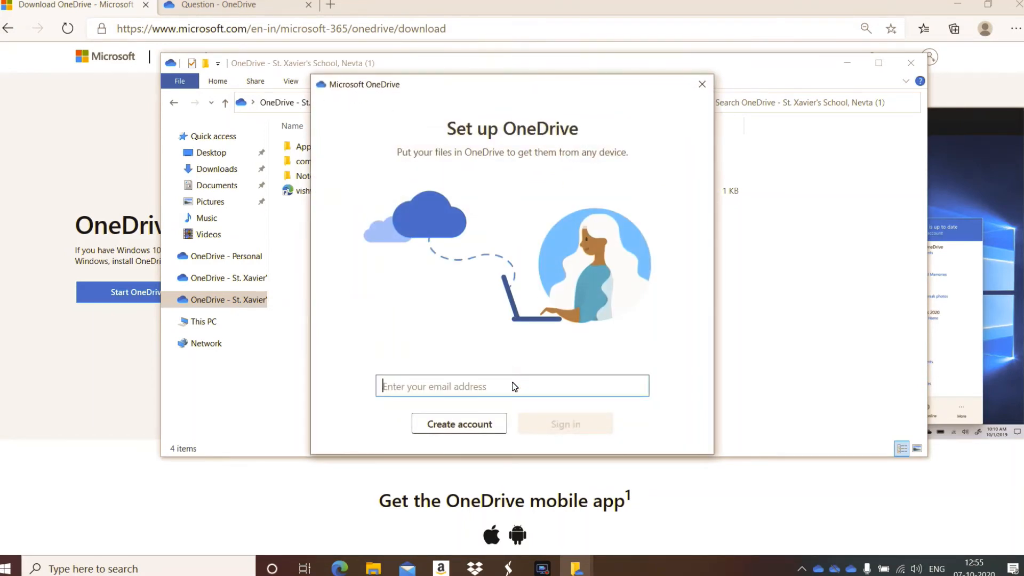
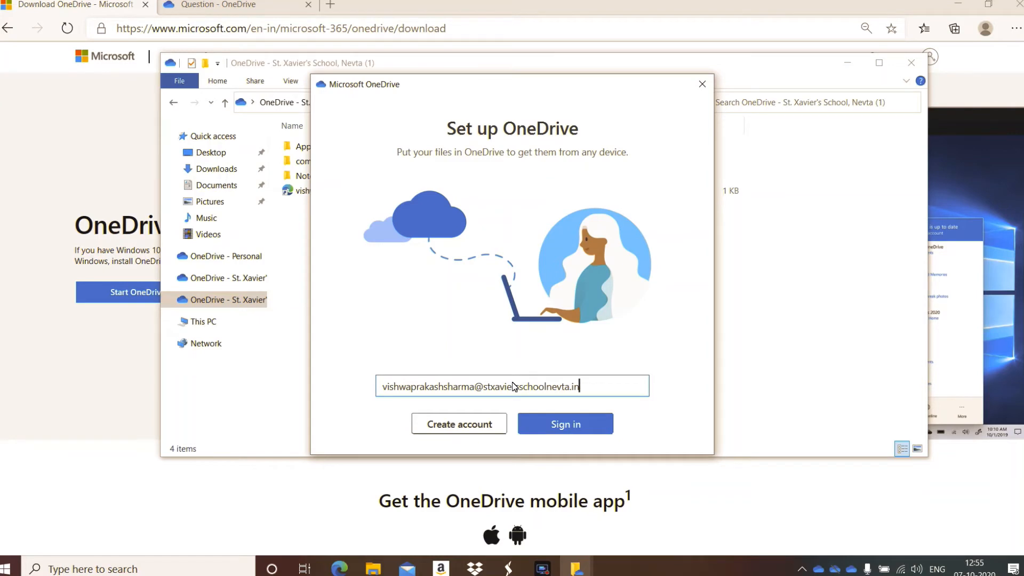
pyautogui.click(565, 423)
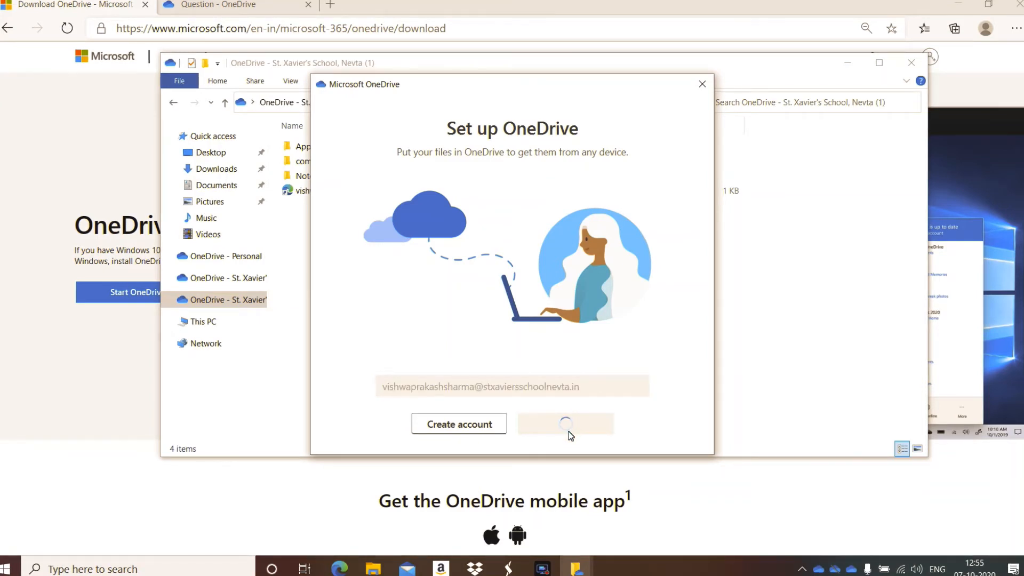
pyautogui.click(565, 424)
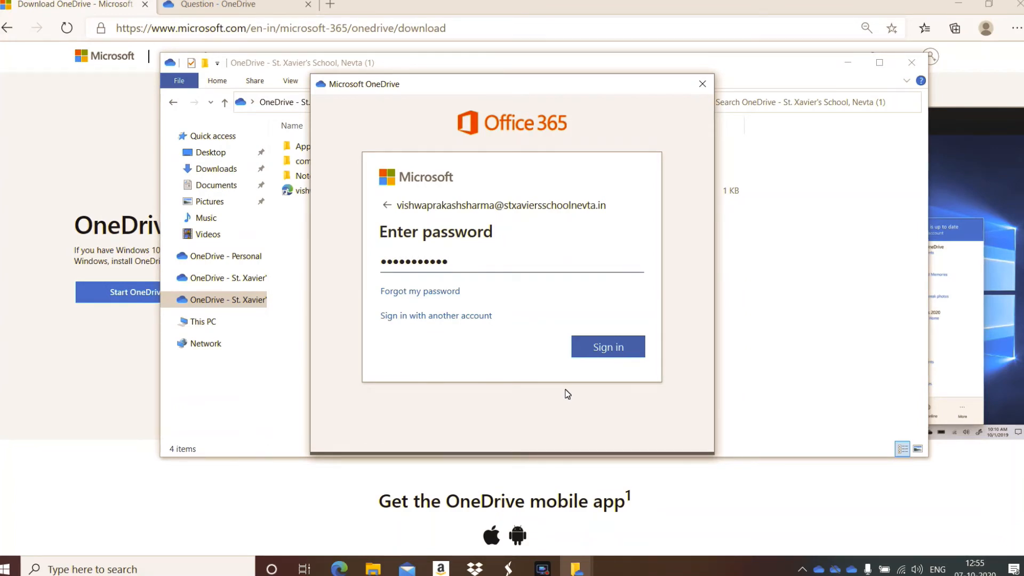
pyautogui.click(606, 346)
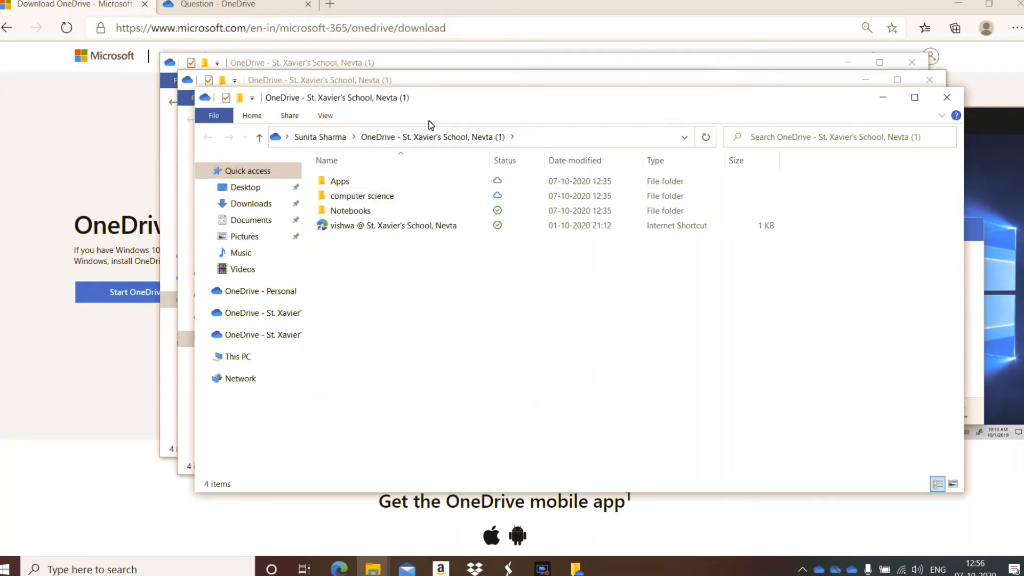
# Step: Browse both St. Xavier's School OneDrive folders, then return to the Question web tab
pyautogui.click(914, 98)
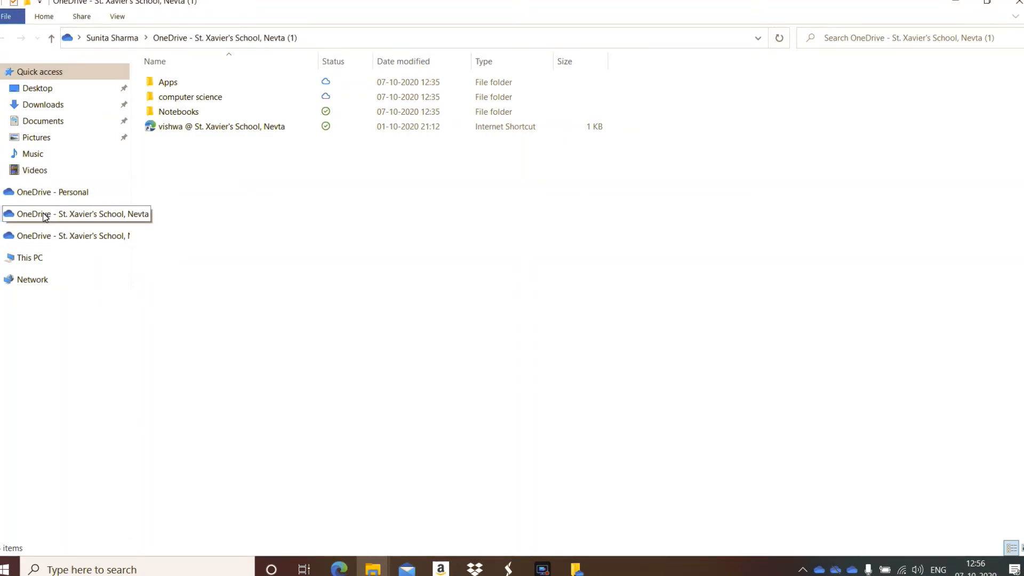
pyautogui.click(83, 236)
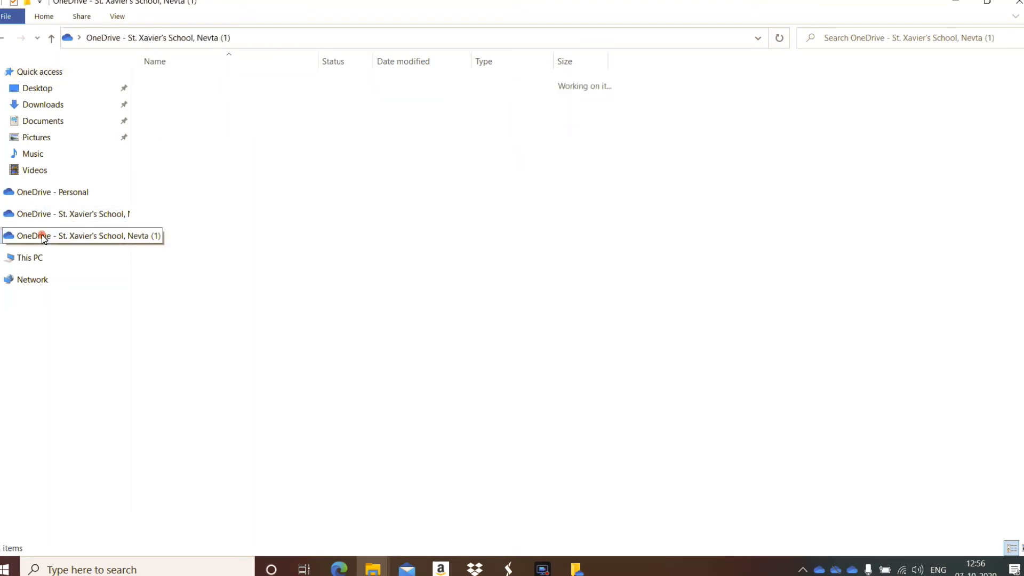
pyautogui.click(82, 236)
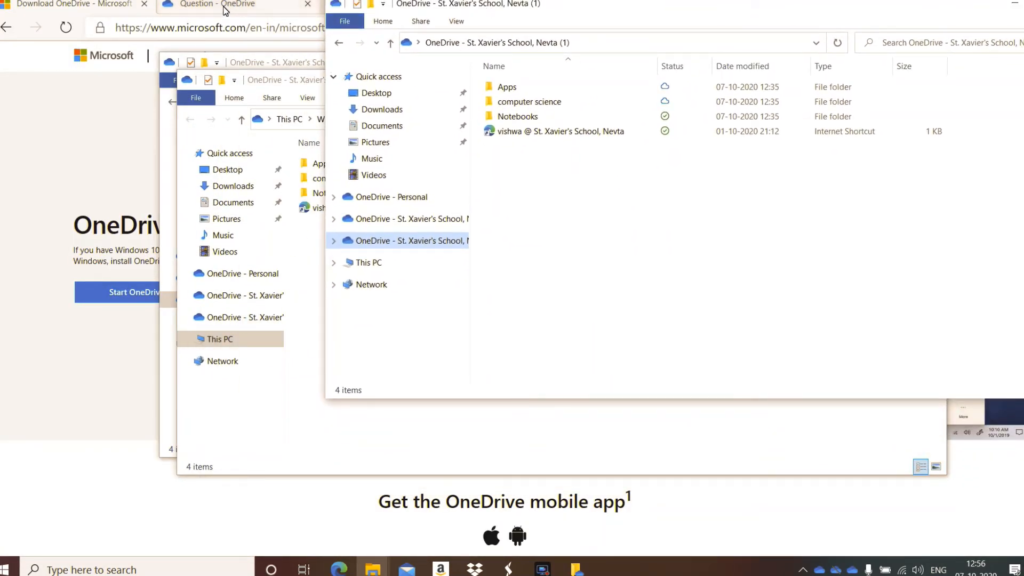
pyautogui.click(225, 4)
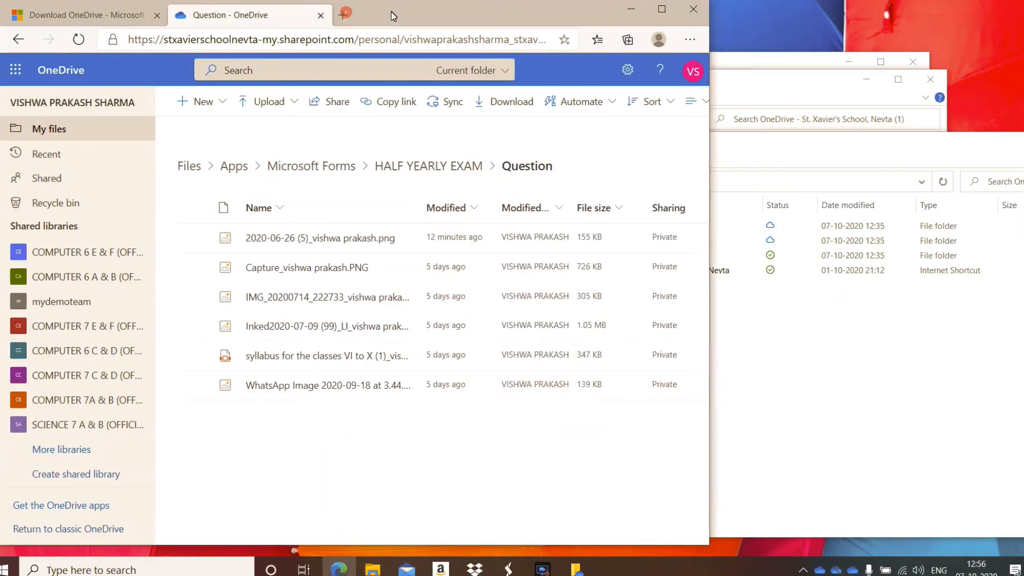
pyautogui.moveTo(18, 39)
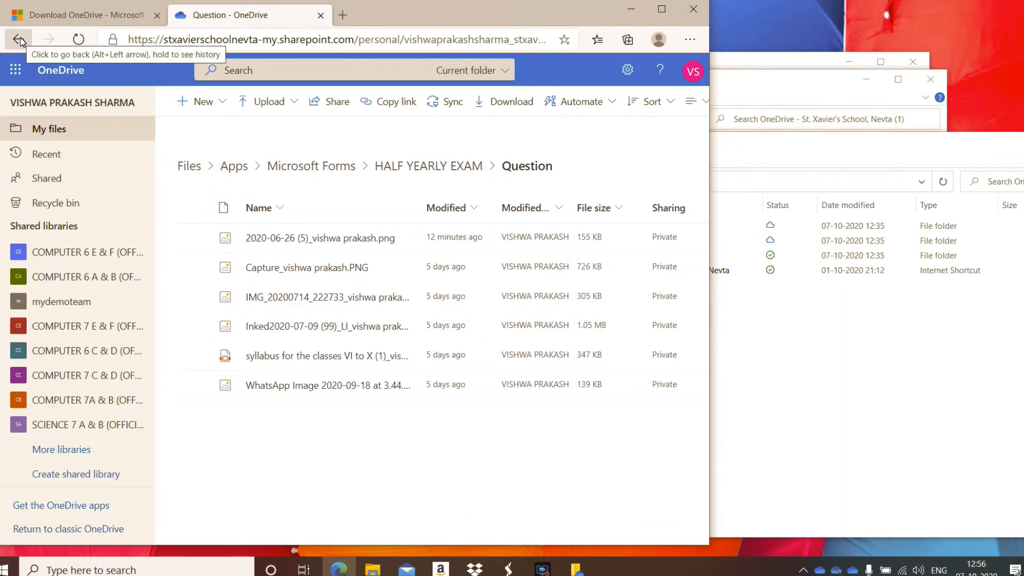
# Step: Open Apps > Microsoft Forms in the school OneDrive folder, placed beside the browser
pyautogui.click(19, 39)
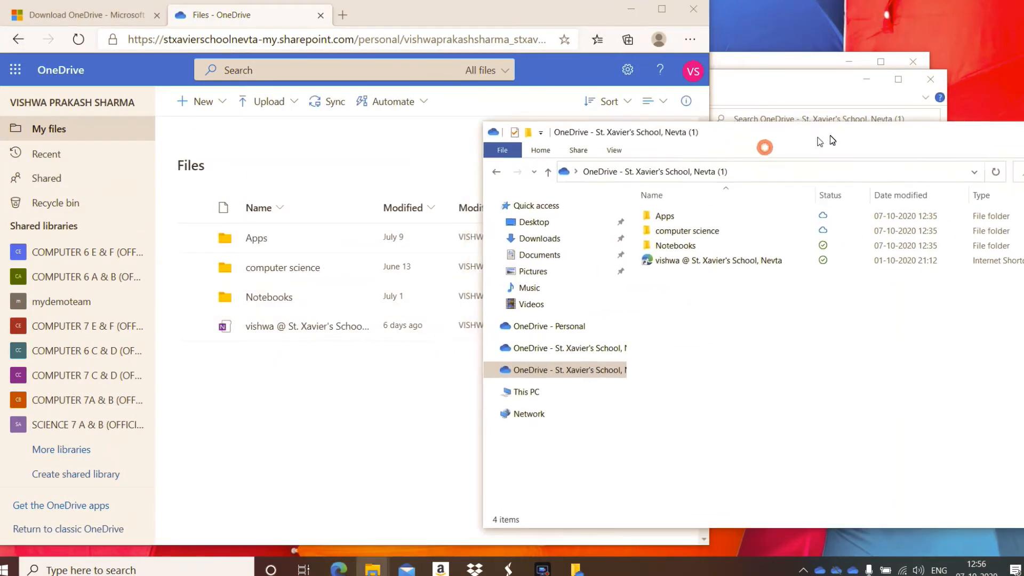
pyautogui.moveTo(626, 132); pyautogui.dragTo(596, 170)
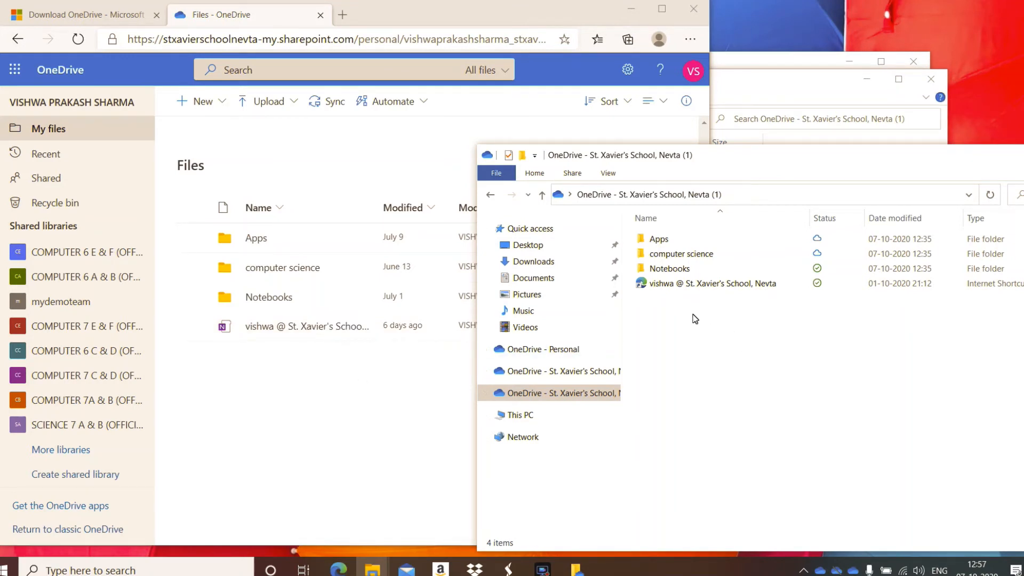
pyautogui.click(659, 238)
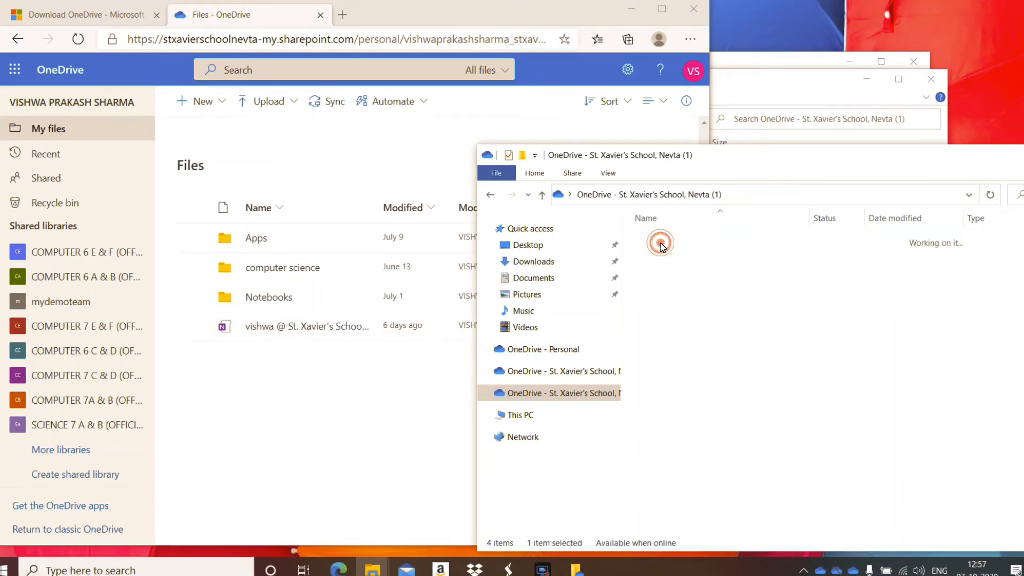
pyautogui.doubleClick(661, 242)
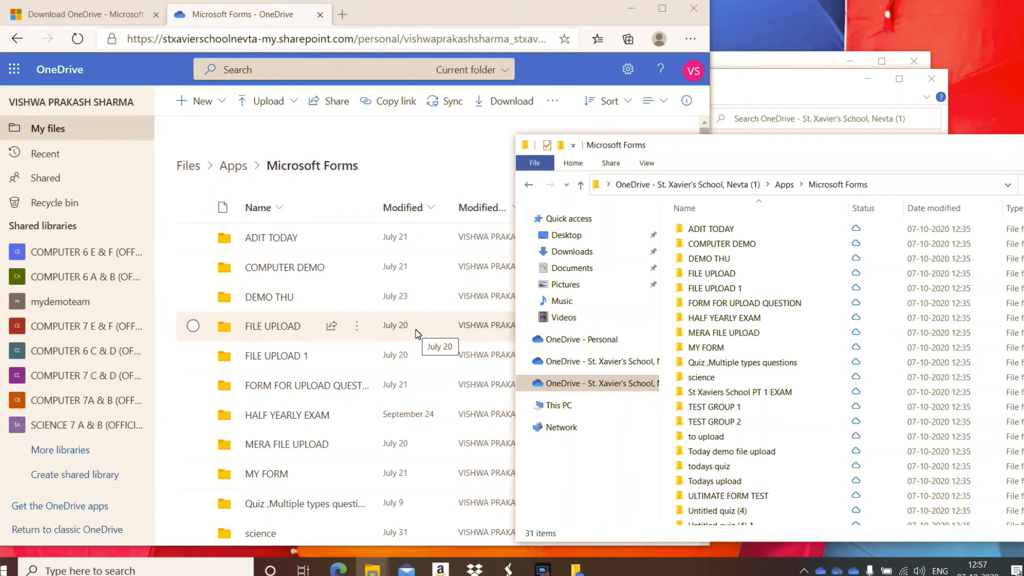
pyautogui.click(721, 244)
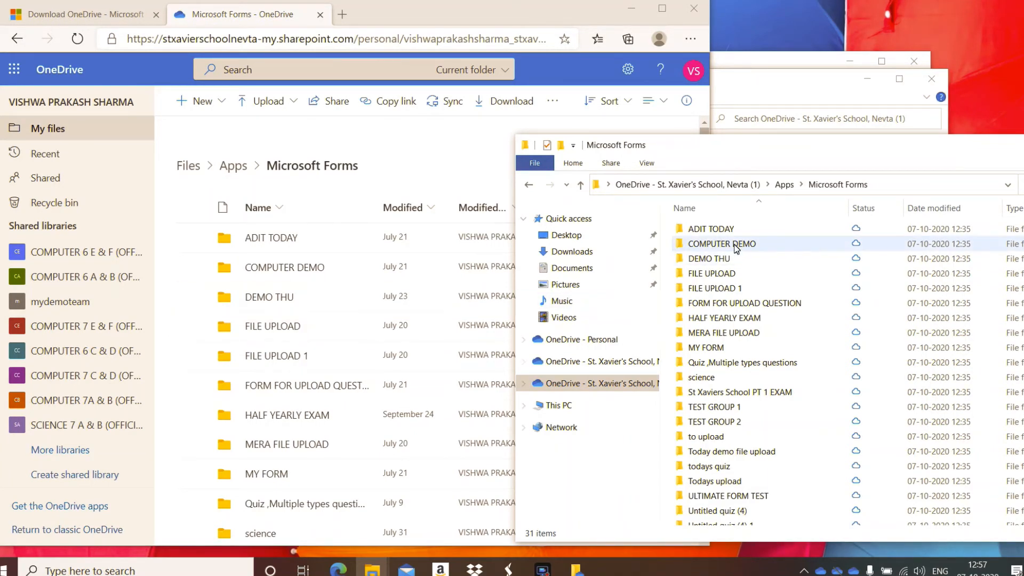
pyautogui.moveTo(710, 228)
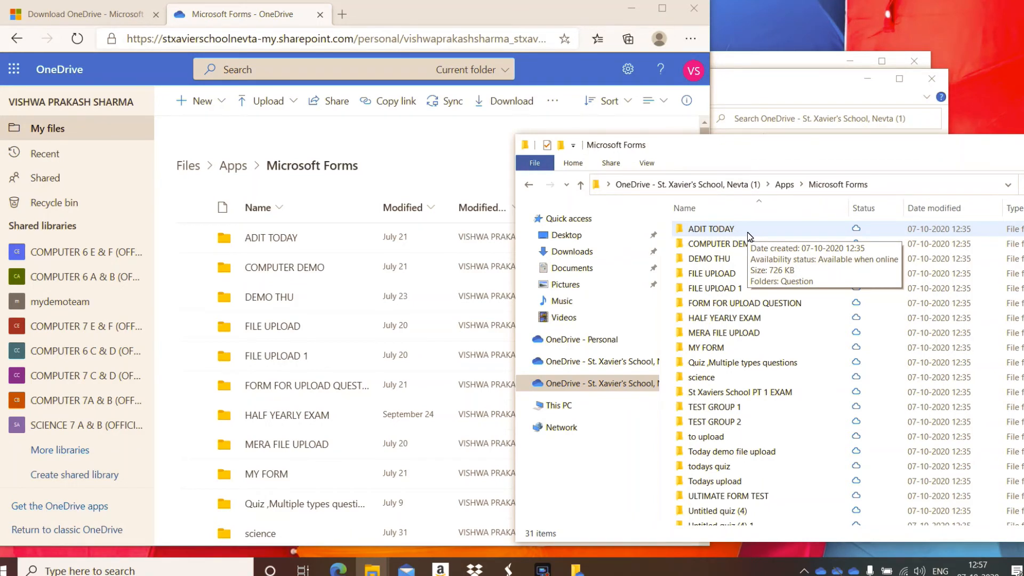
pyautogui.moveTo(751, 258)
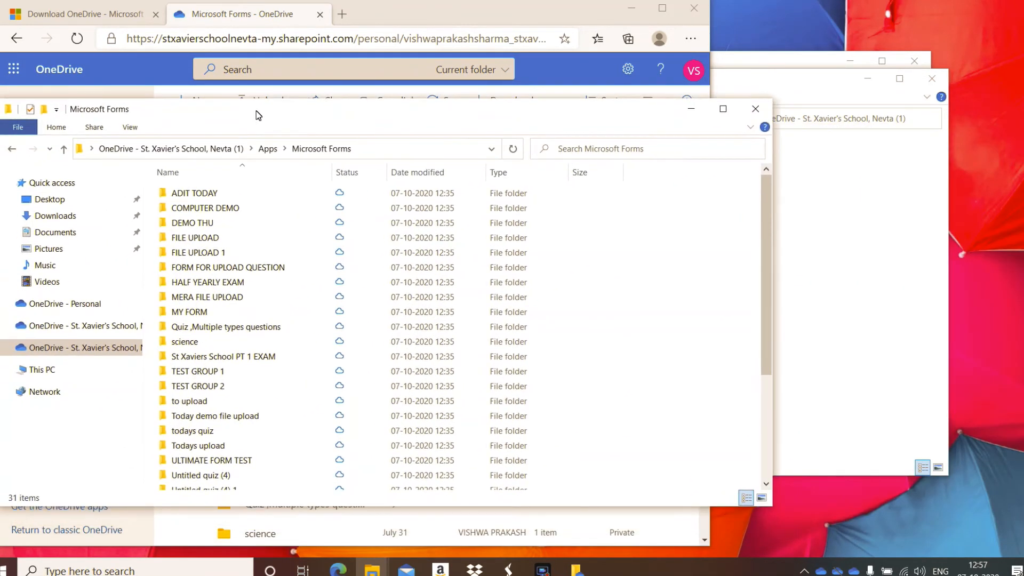
# Step: Open HALF YEARLY EXAM > Question and right-click the Inked2020-07-09 worksheet picture
pyautogui.click(225, 327)
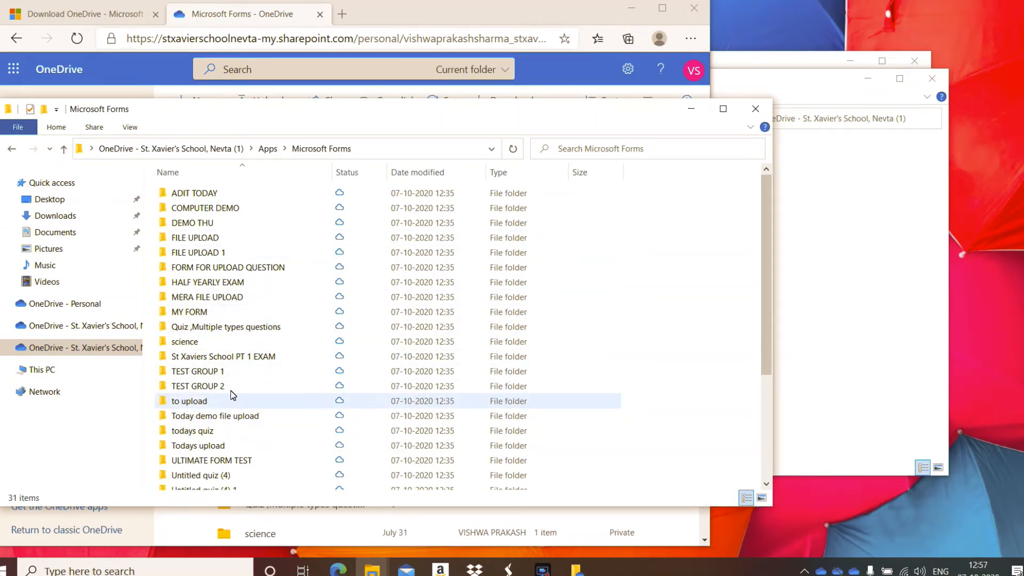
pyautogui.click(208, 282)
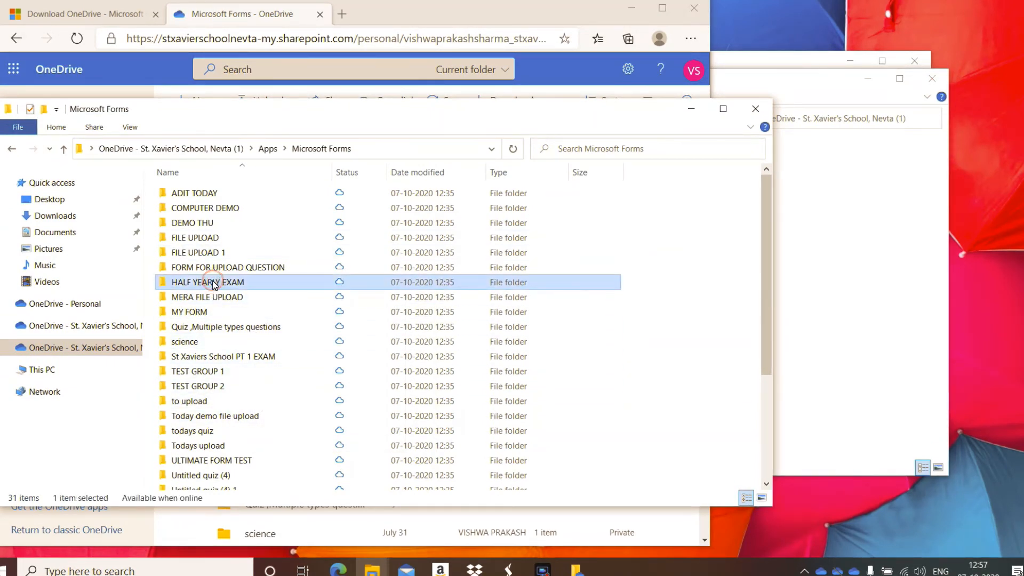
pyautogui.doubleClick(207, 282)
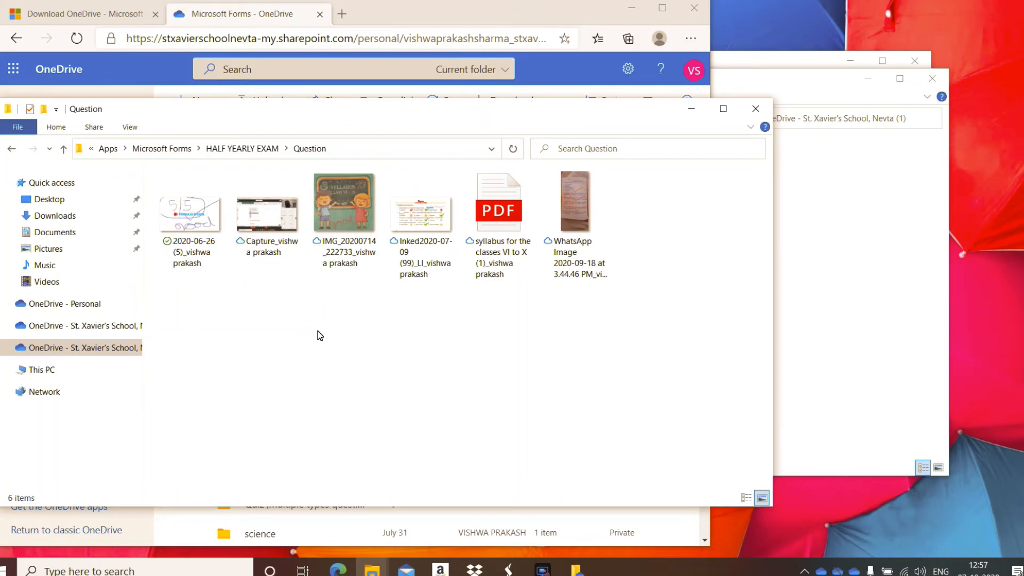
pyautogui.click(190, 215)
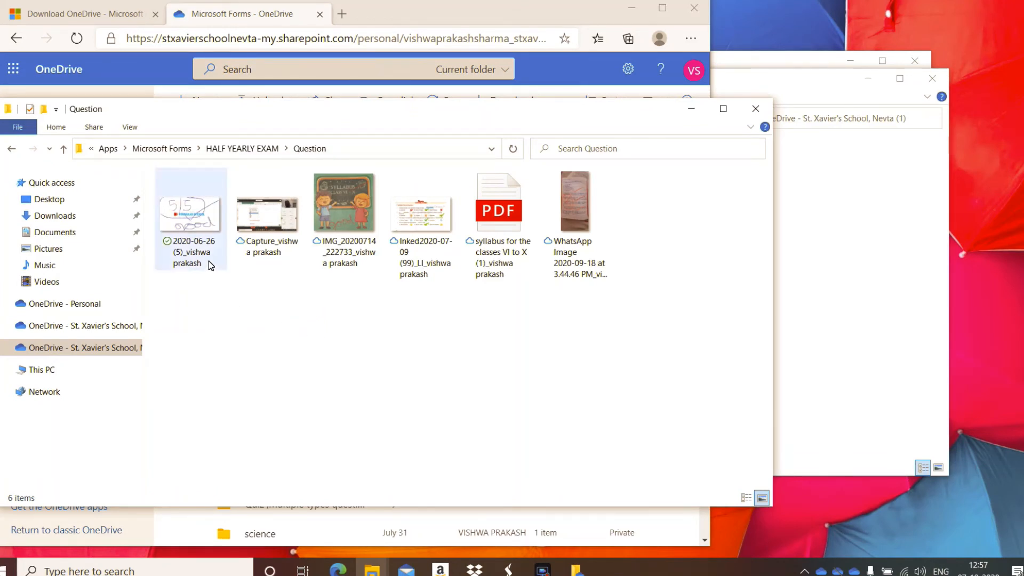
pyautogui.click(421, 212)
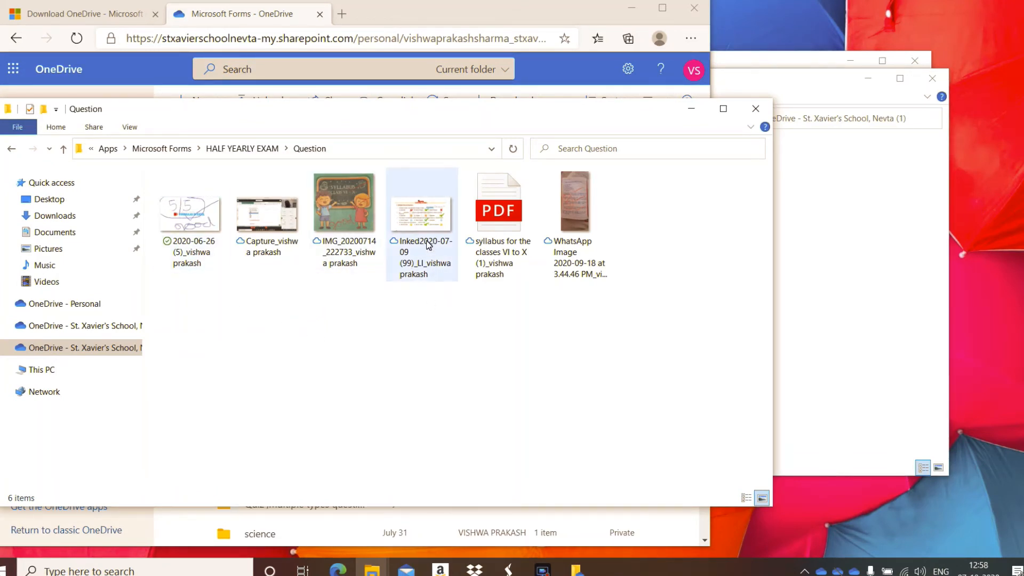
pyautogui.rightClick(422, 209)
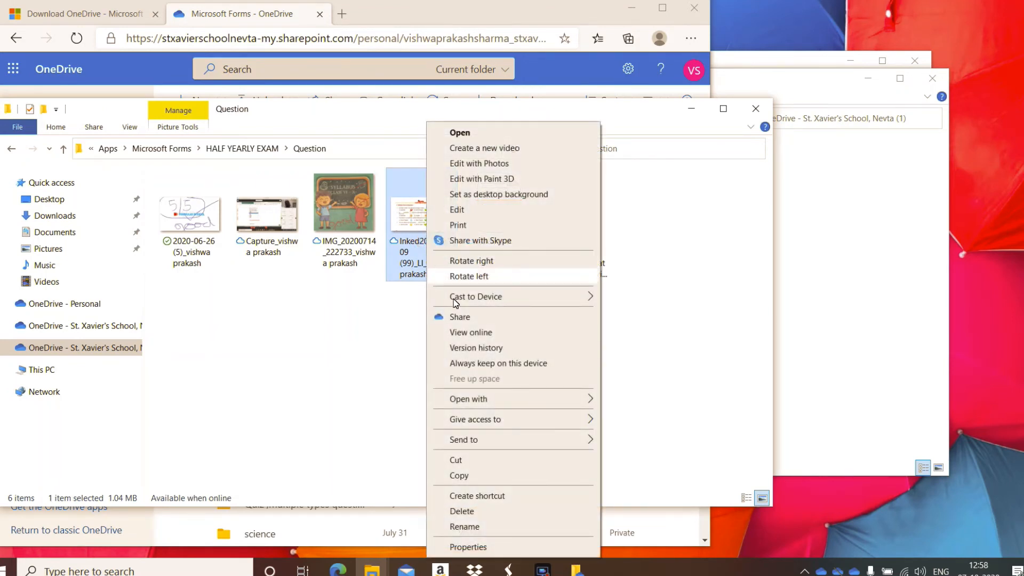
# Step: Edit the worksheet in Paint 3D, drawing freehand marker strokes over the questions, then close it
pyautogui.click(468, 399)
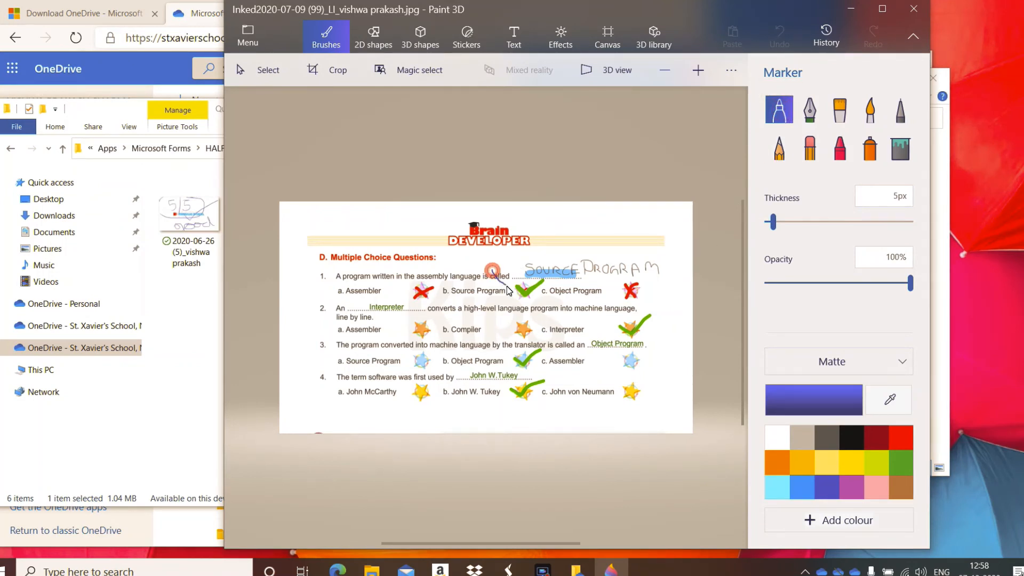
pyautogui.moveTo(495, 269); pyautogui.dragTo(653, 291)
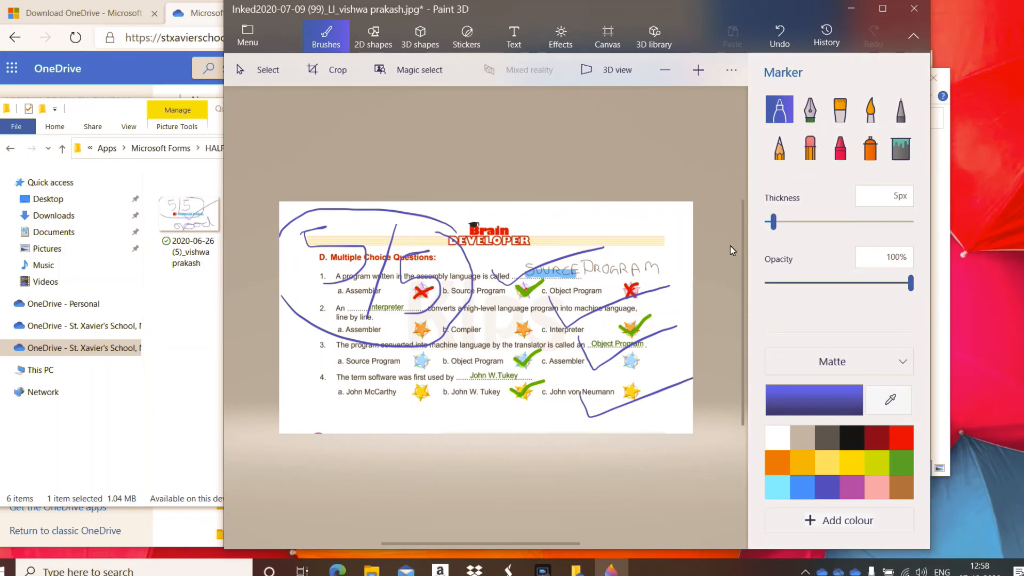
pyautogui.click(913, 9)
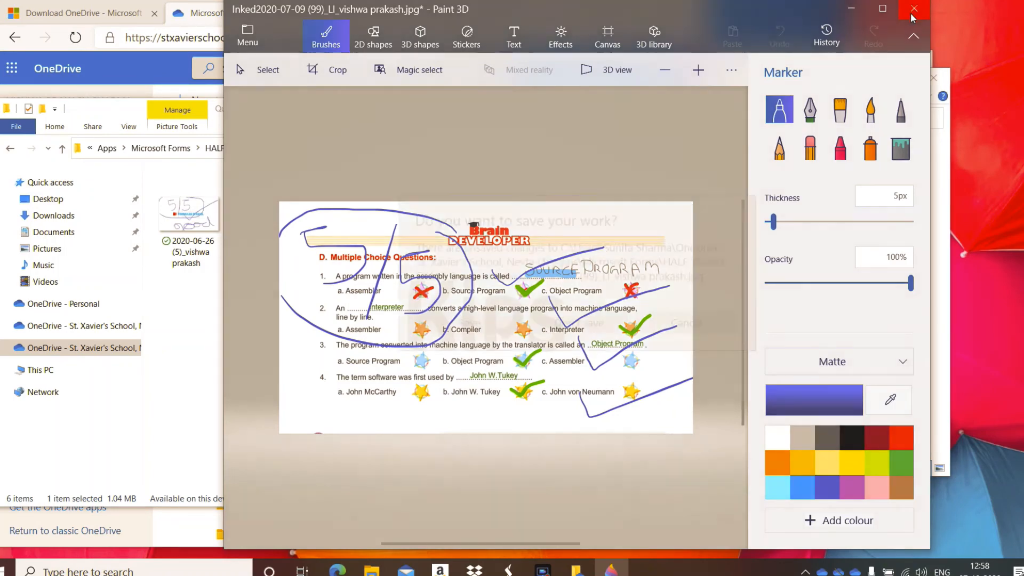
# Step: Save the marker annotations into the worksheet picture and close Paint 3D
pyautogui.click(913, 10)
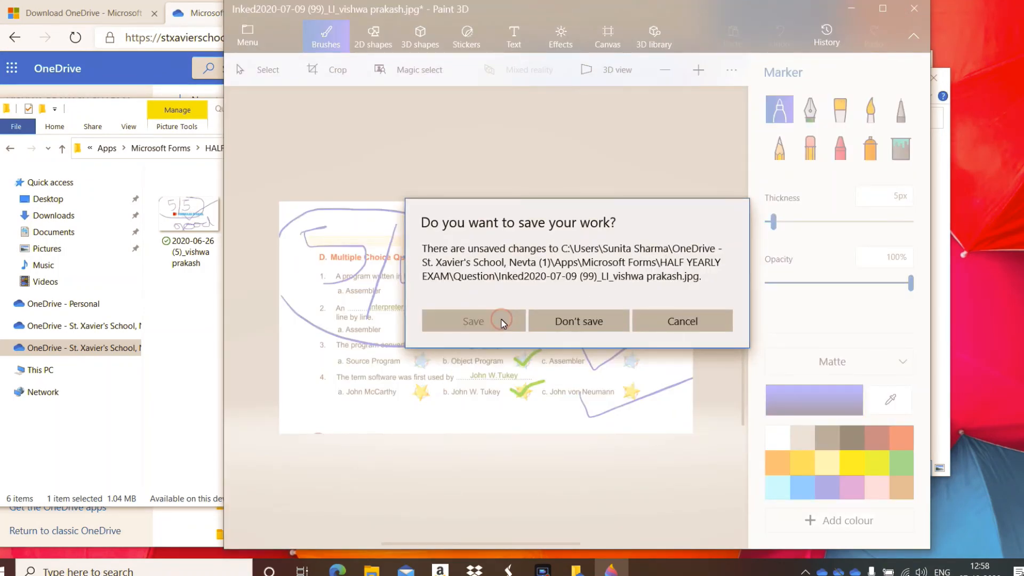
pyautogui.click(473, 321)
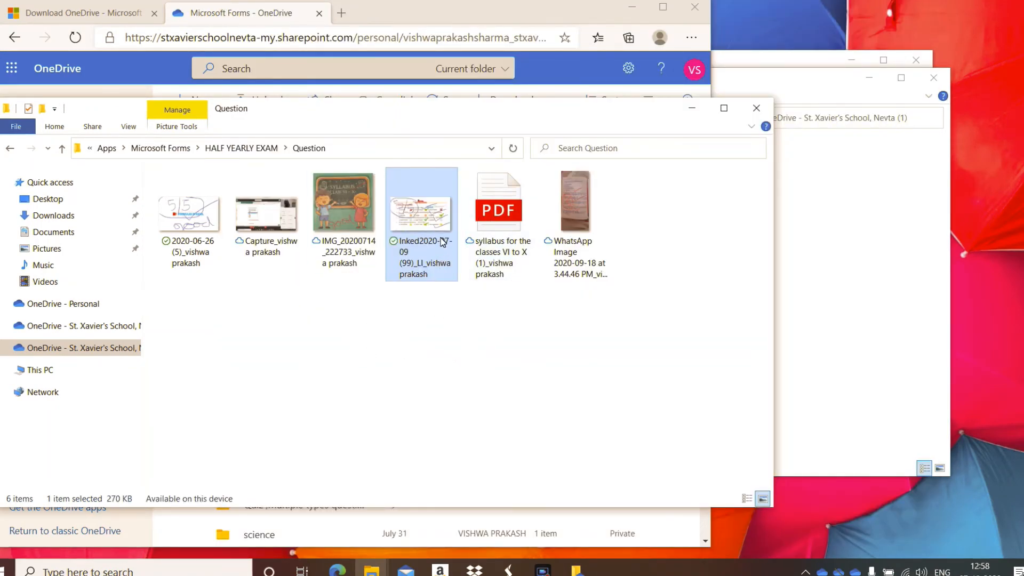
pyautogui.moveTo(418, 233)
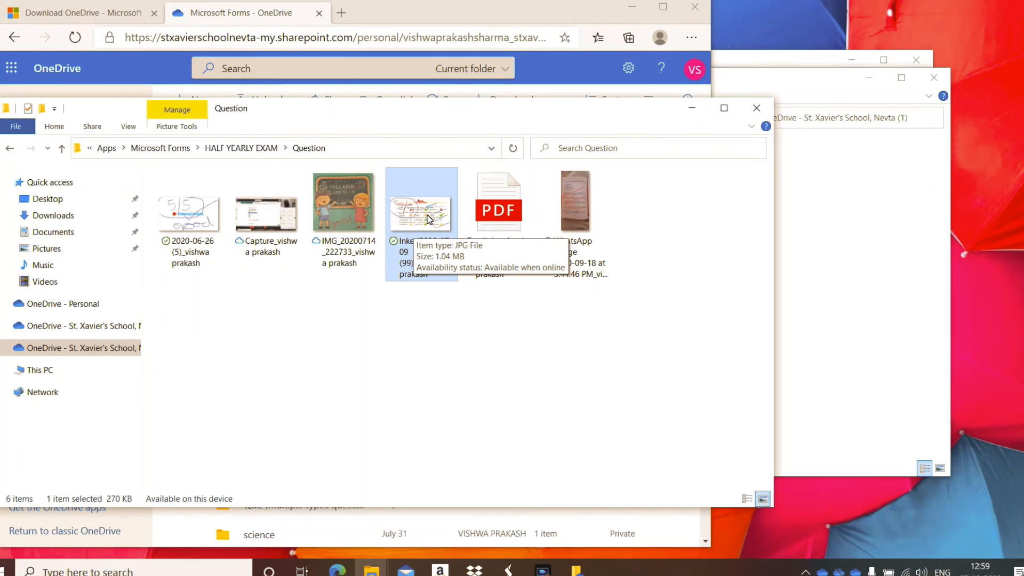
pyautogui.moveTo(425, 233)
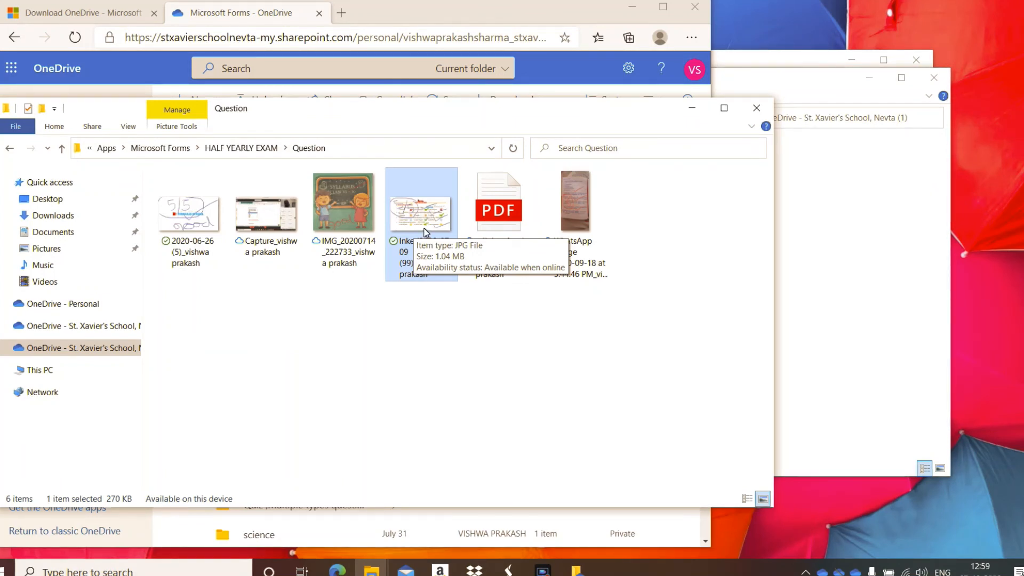
pyautogui.moveTo(573, 127)
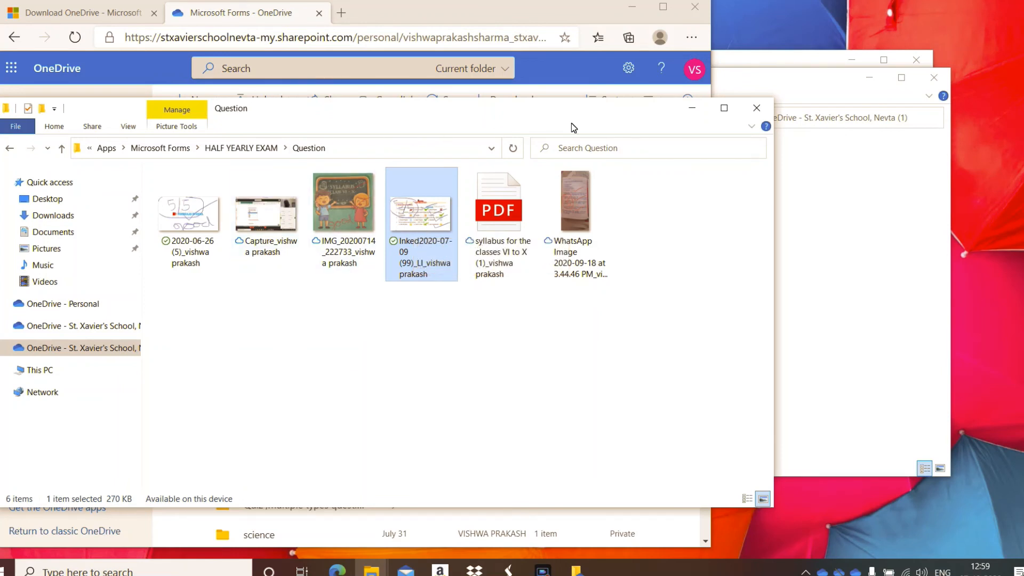
pyautogui.moveTo(692, 108)
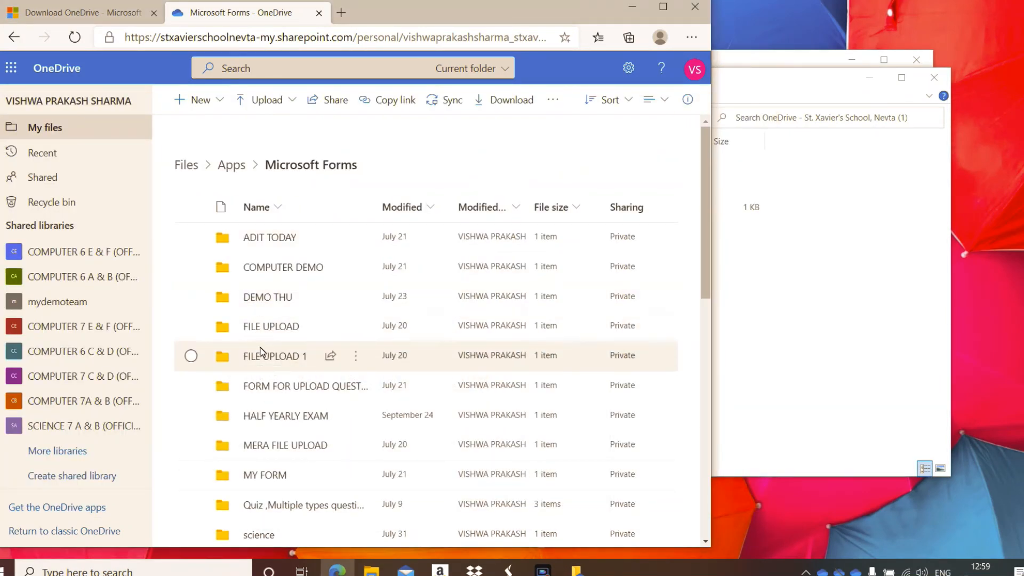
pyautogui.moveTo(279, 416)
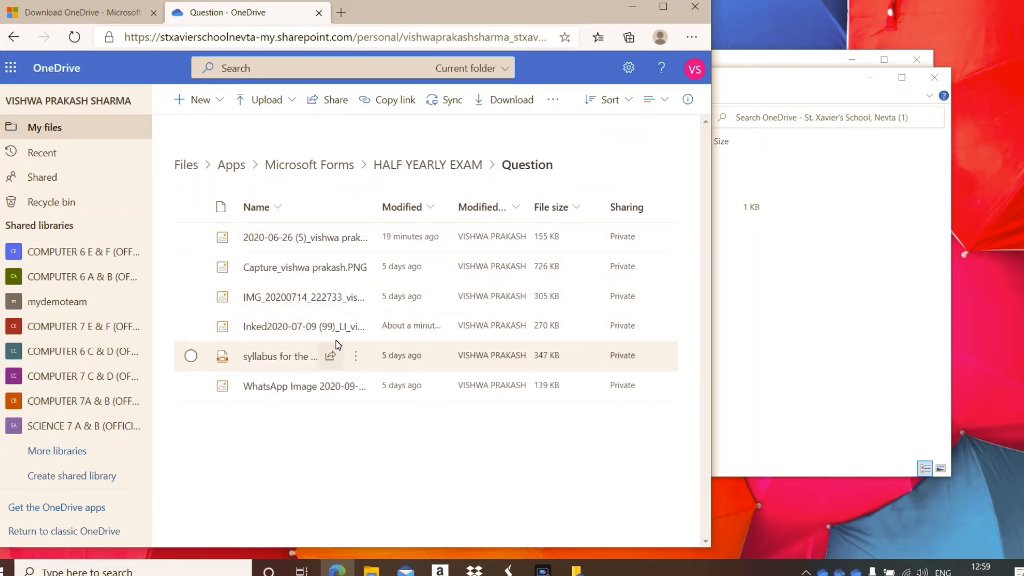
pyautogui.moveTo(281, 326)
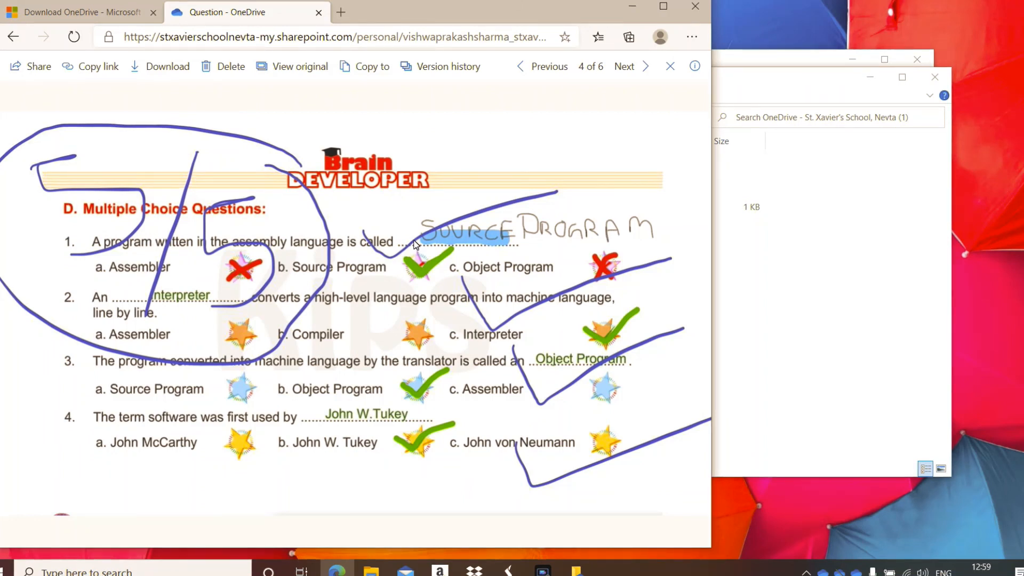
pyautogui.moveTo(254, 256)
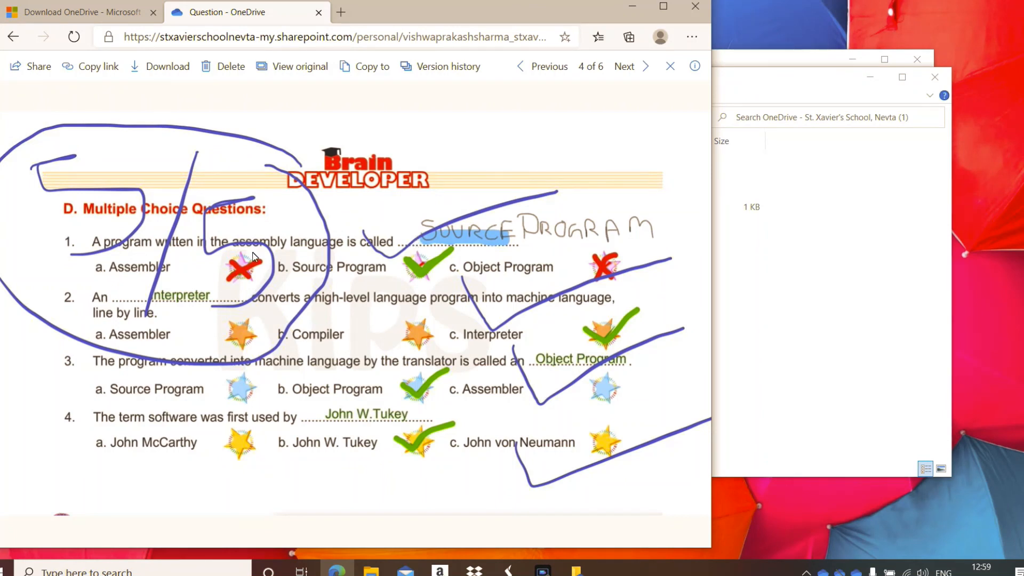
pyautogui.moveTo(216, 25)
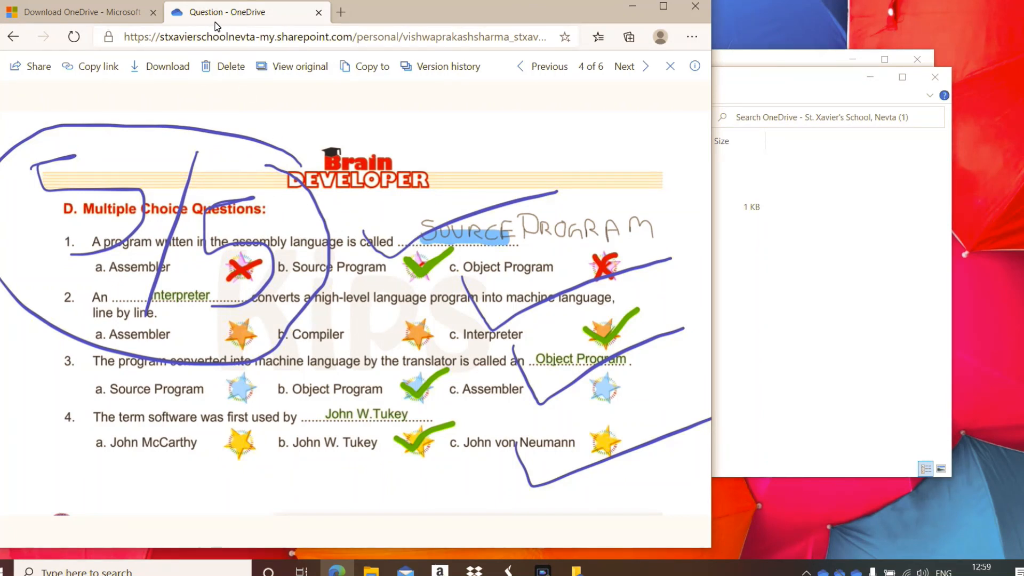
pyautogui.moveTo(33, 53)
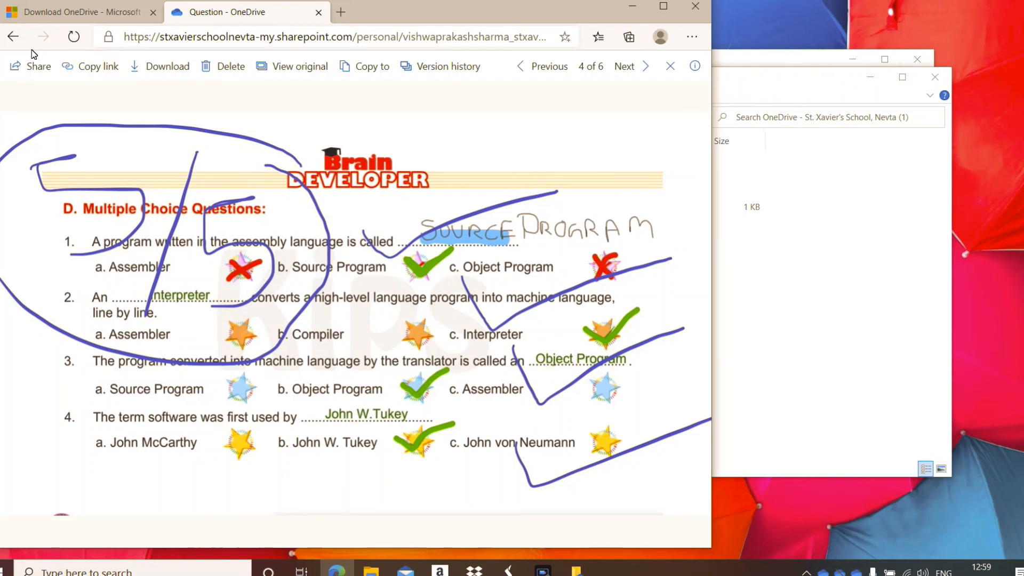
pyautogui.moveTo(296, 143)
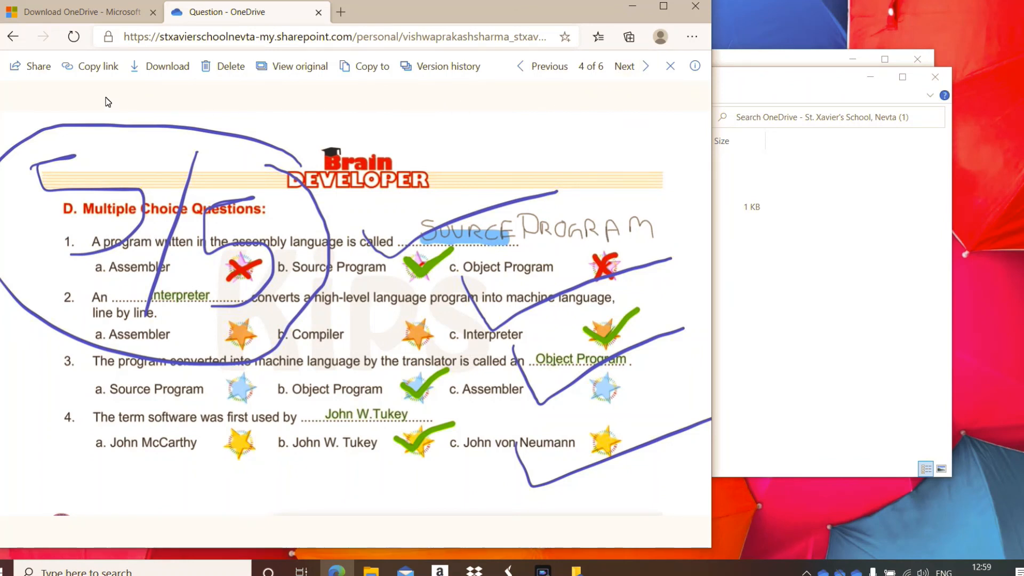
pyautogui.moveTo(13, 37)
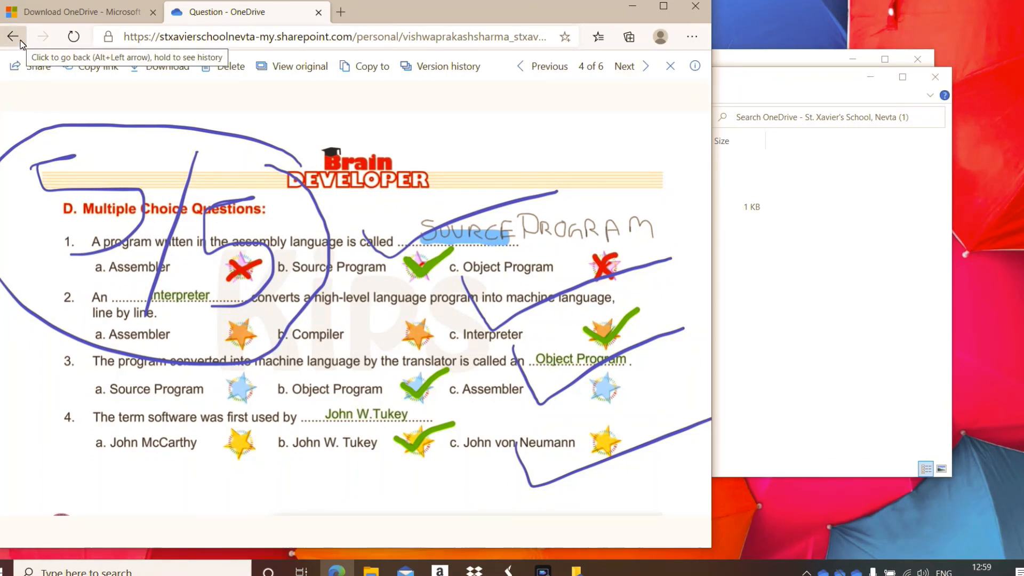